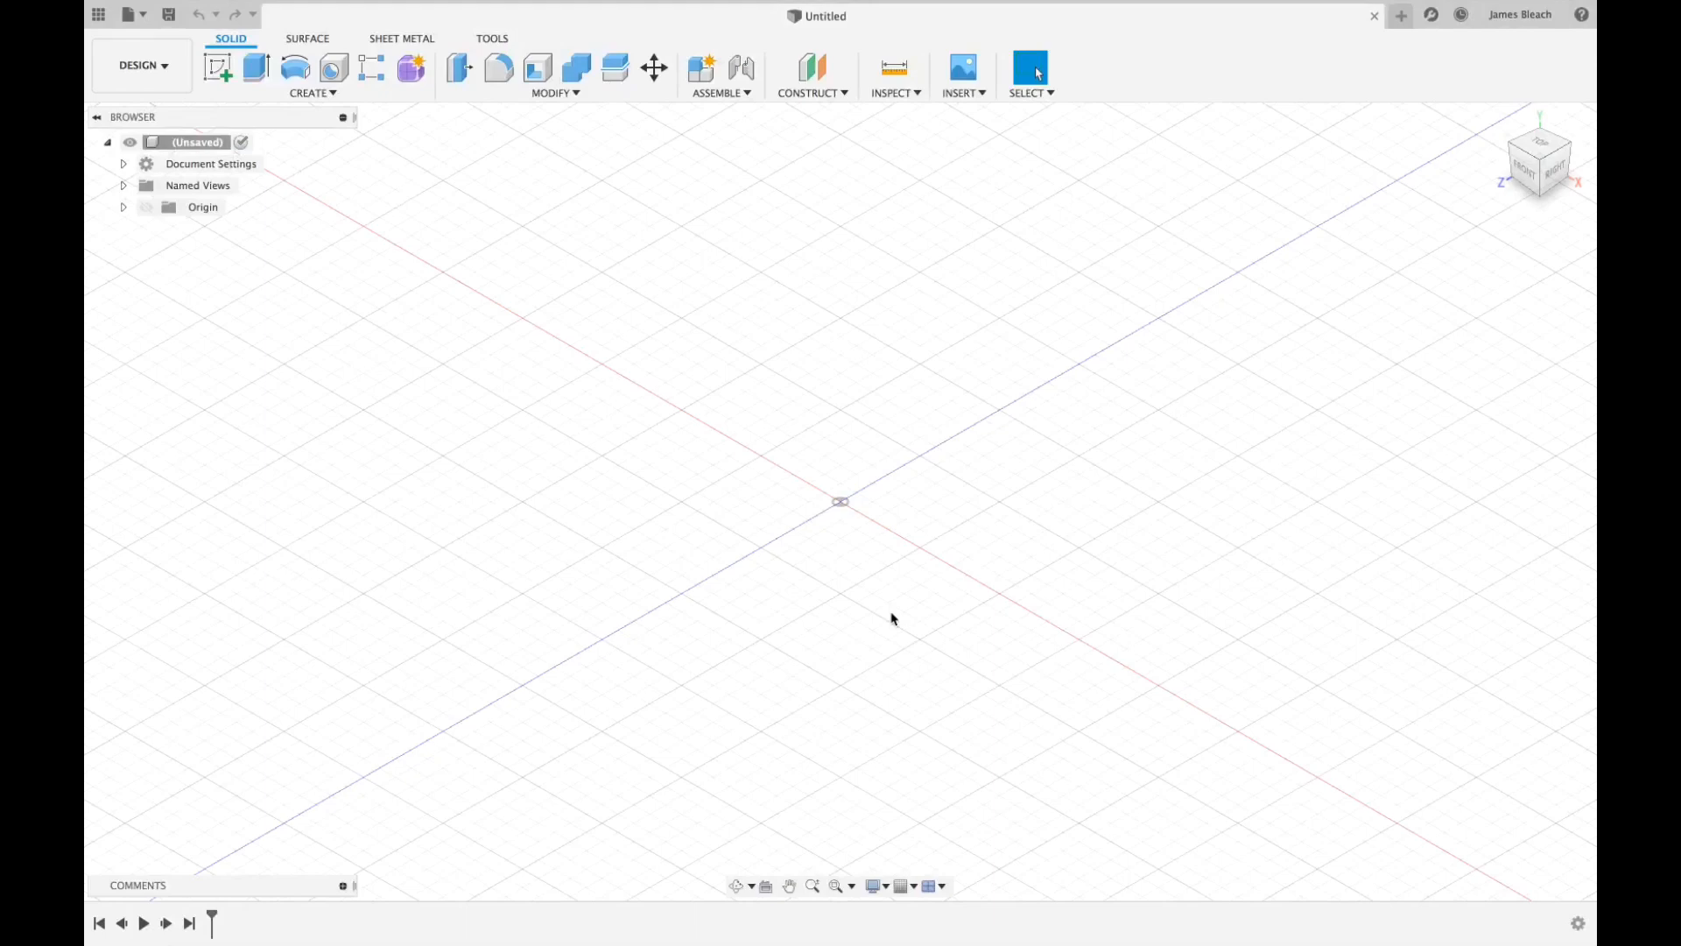
{"action": "mouse_move", "coordinate": [908, 476]}
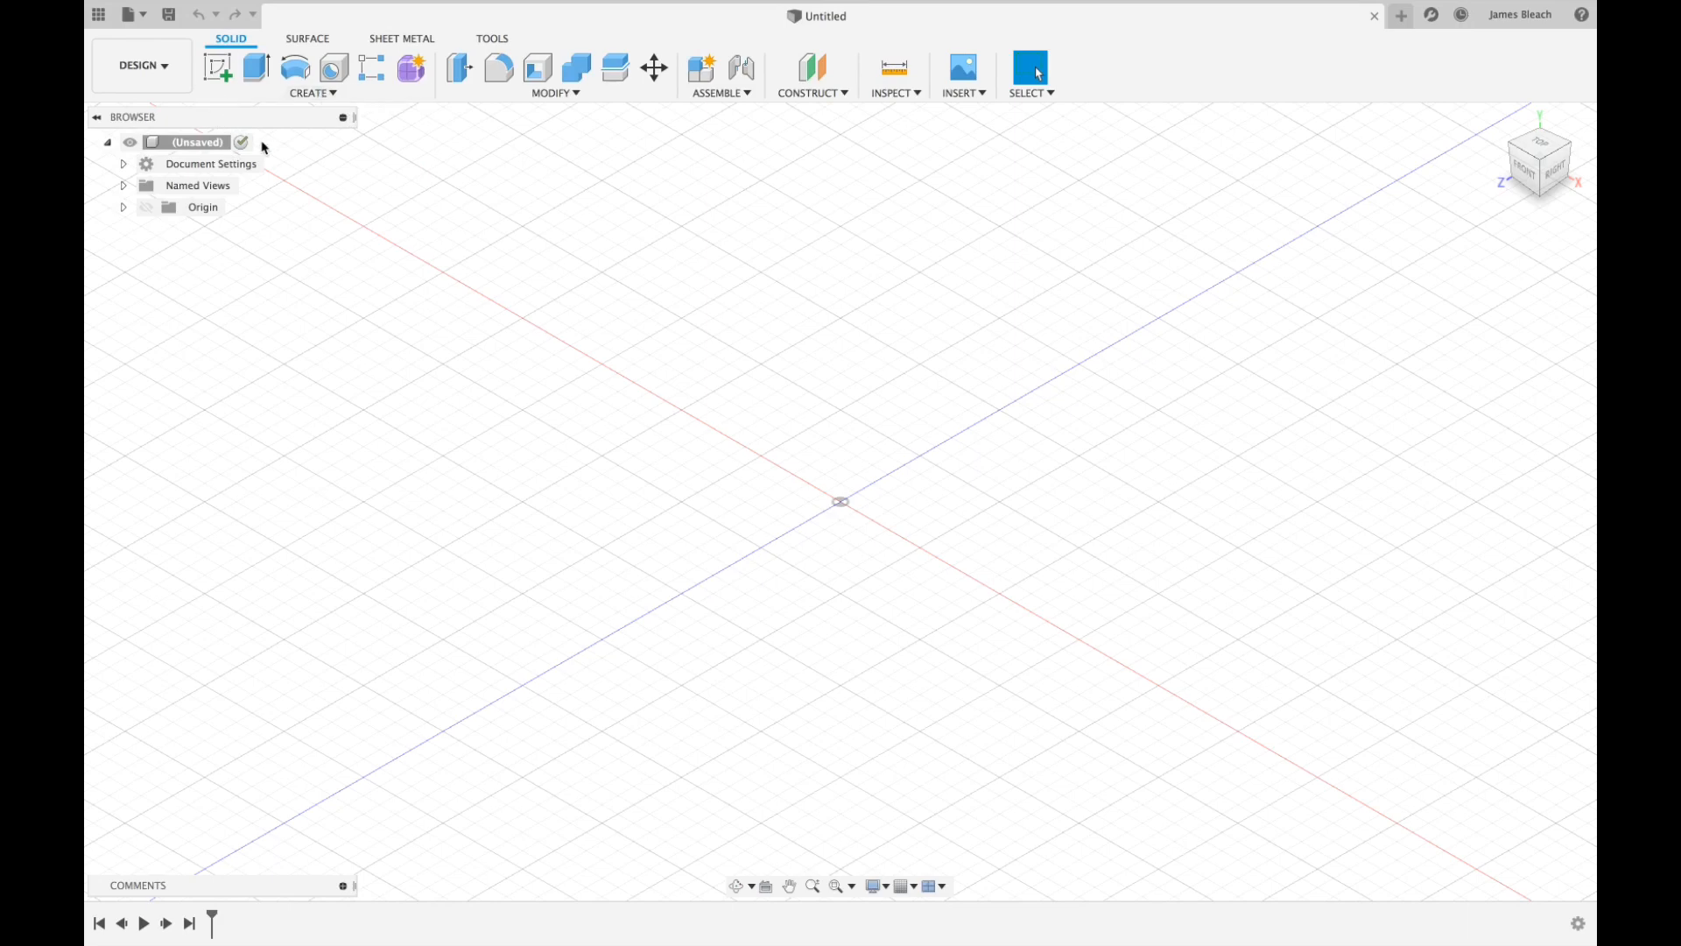
{"action": "mouse_move", "coordinate": [142, 65]}
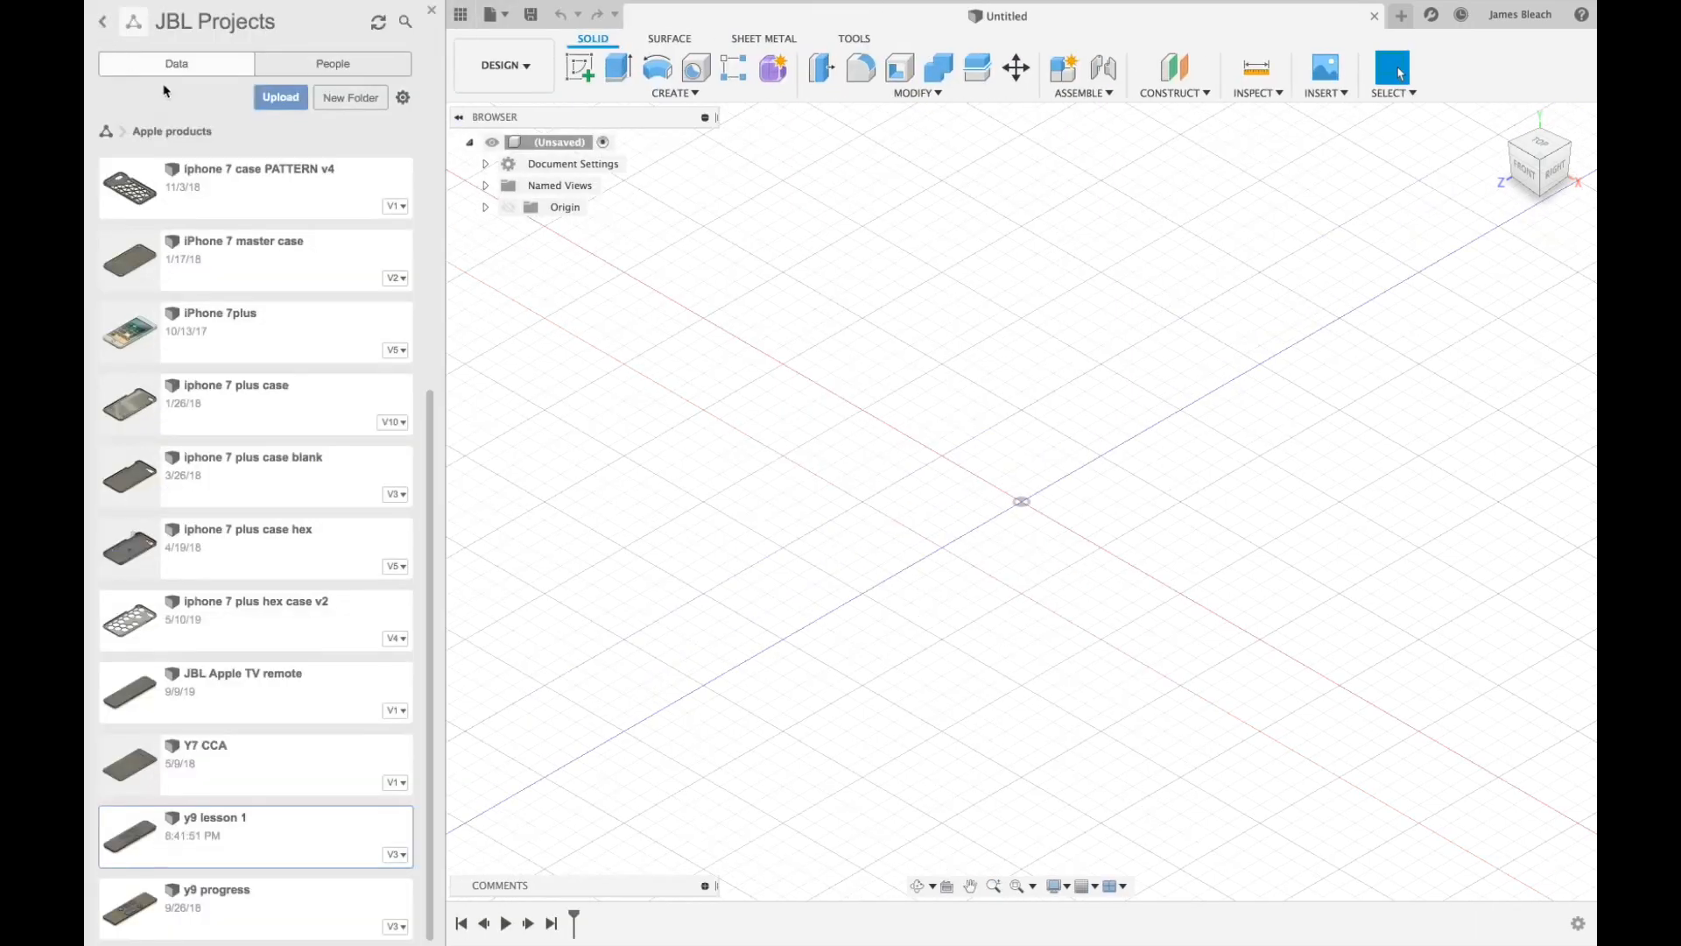
{"action": "mouse_move", "coordinate": [196, 269]}
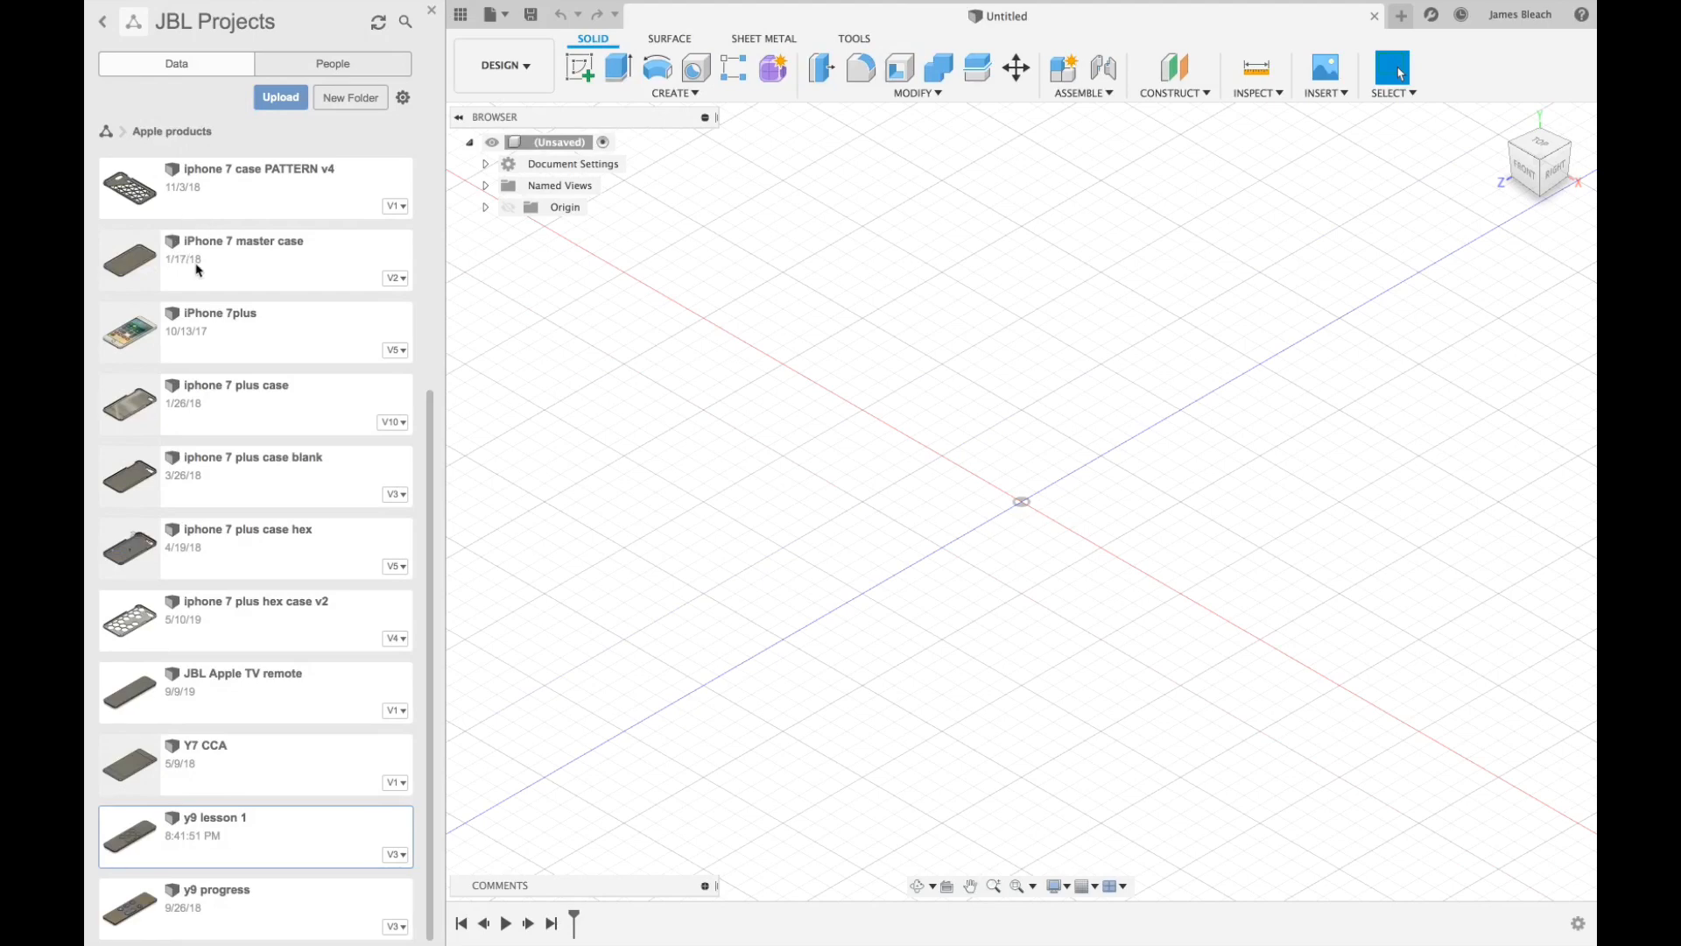
{"action": "mouse_move", "coordinate": [170, 233]}
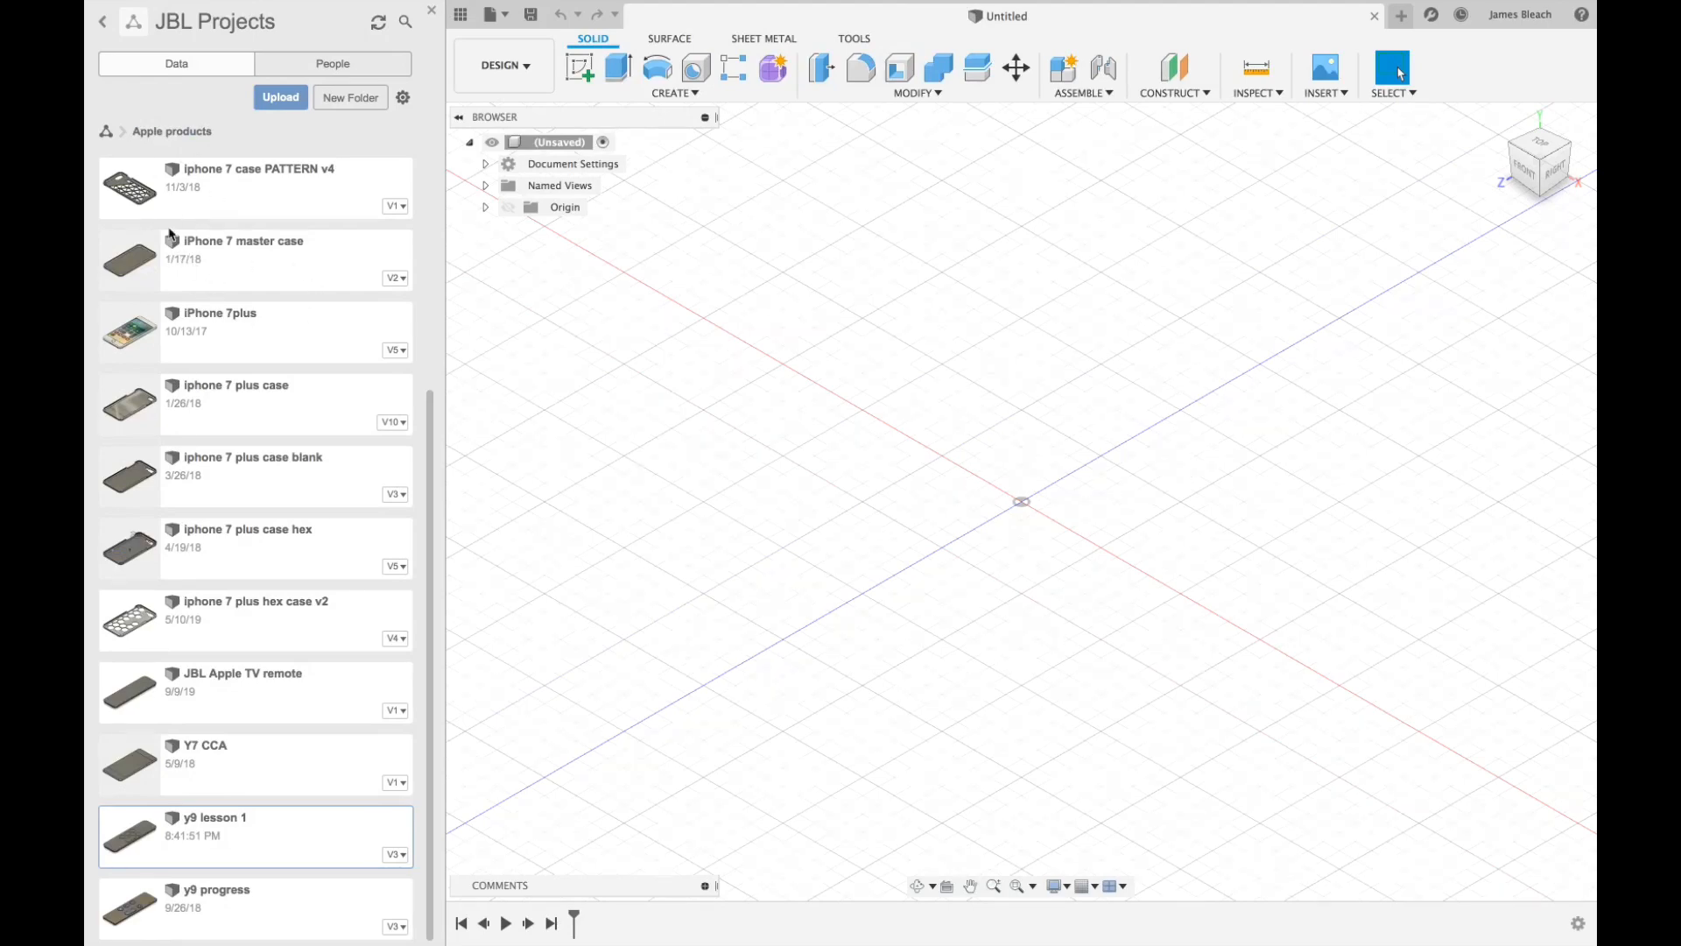
{"action": "mouse_move", "coordinate": [217, 777]}
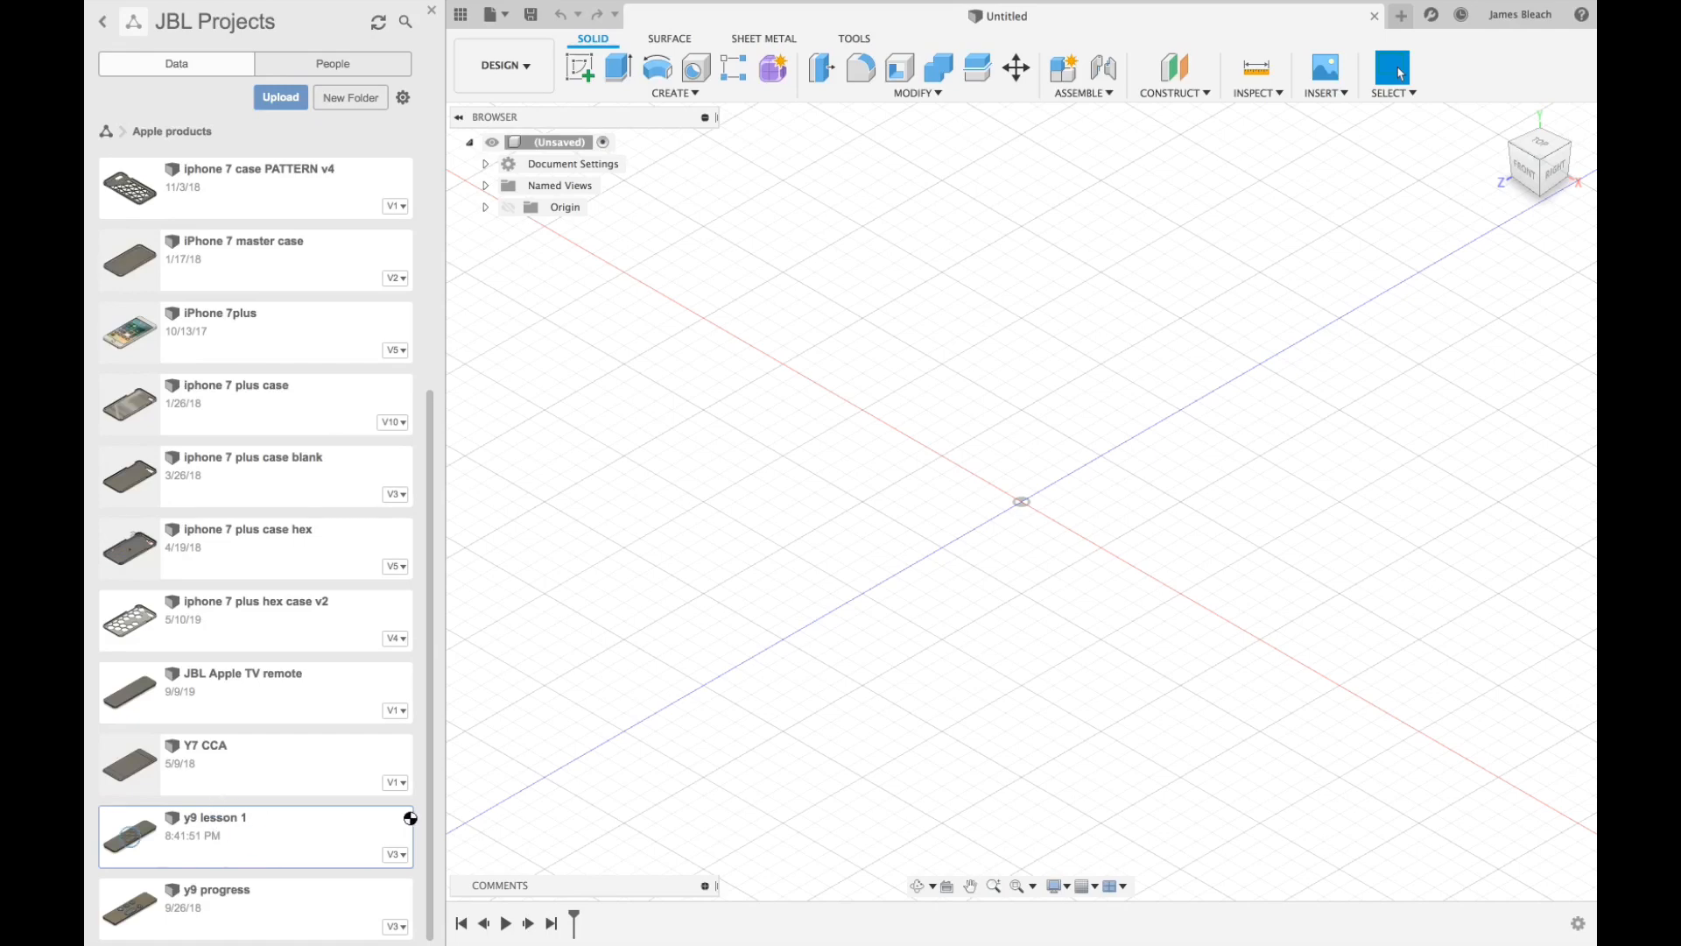
{"action": "mouse_move", "coordinate": [886, 504]}
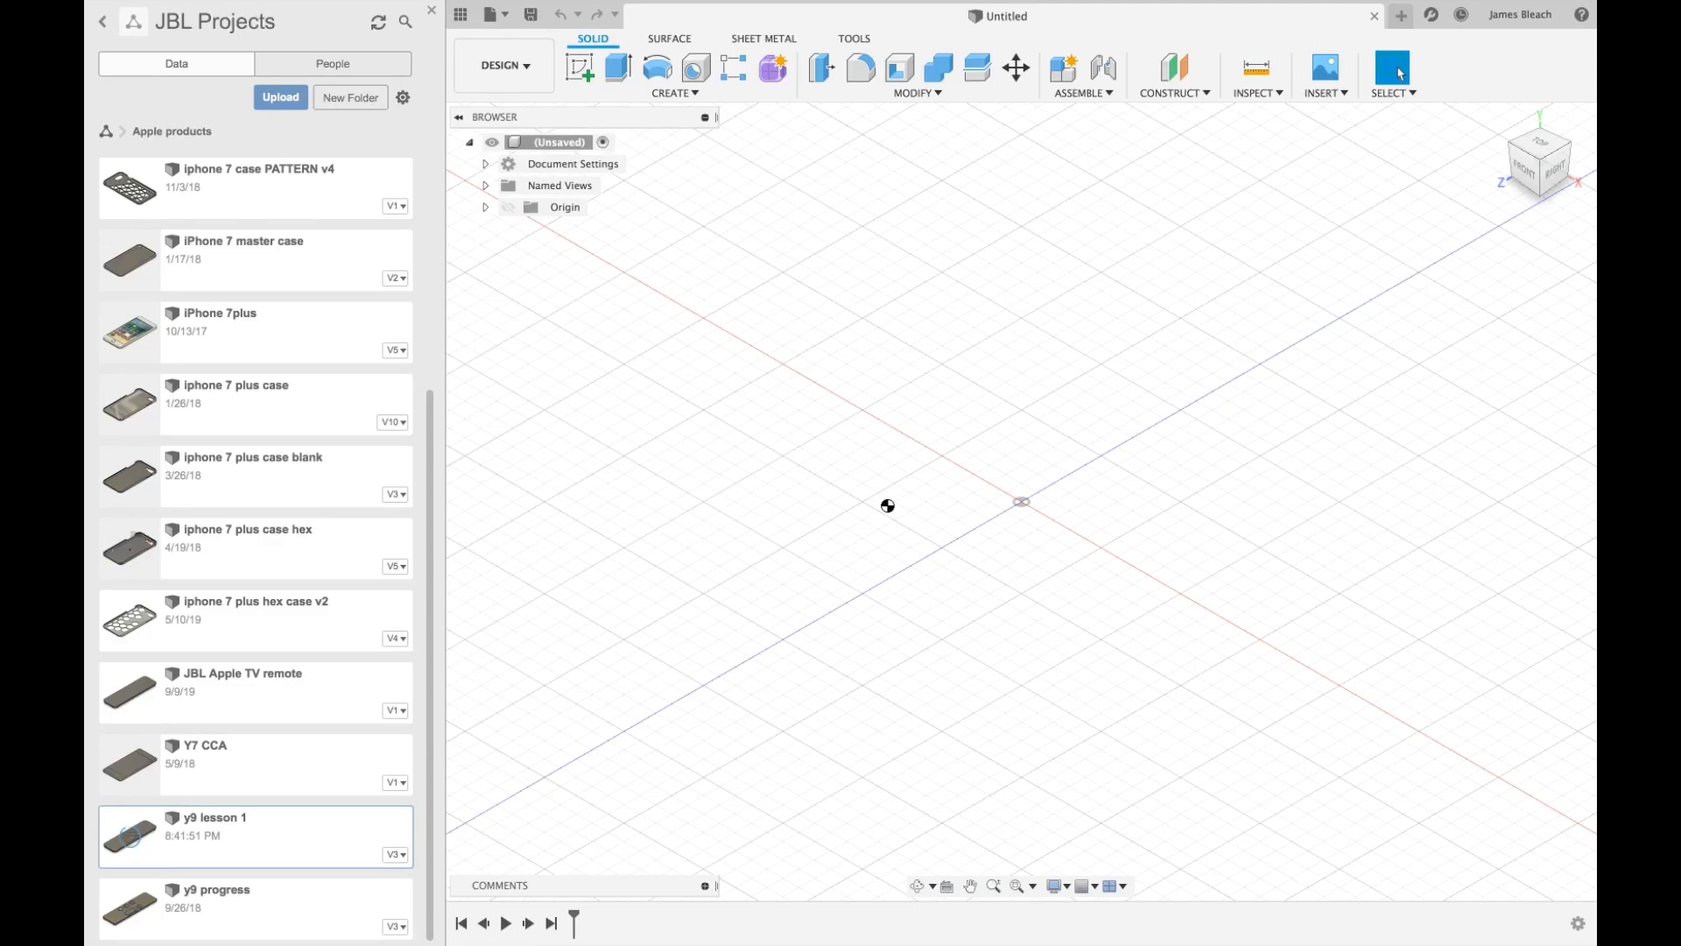
Open the 'y9 lesson 1' design from the Apple products project in the Data Panel.
{"action": "double_click", "coordinate": [213, 818]}
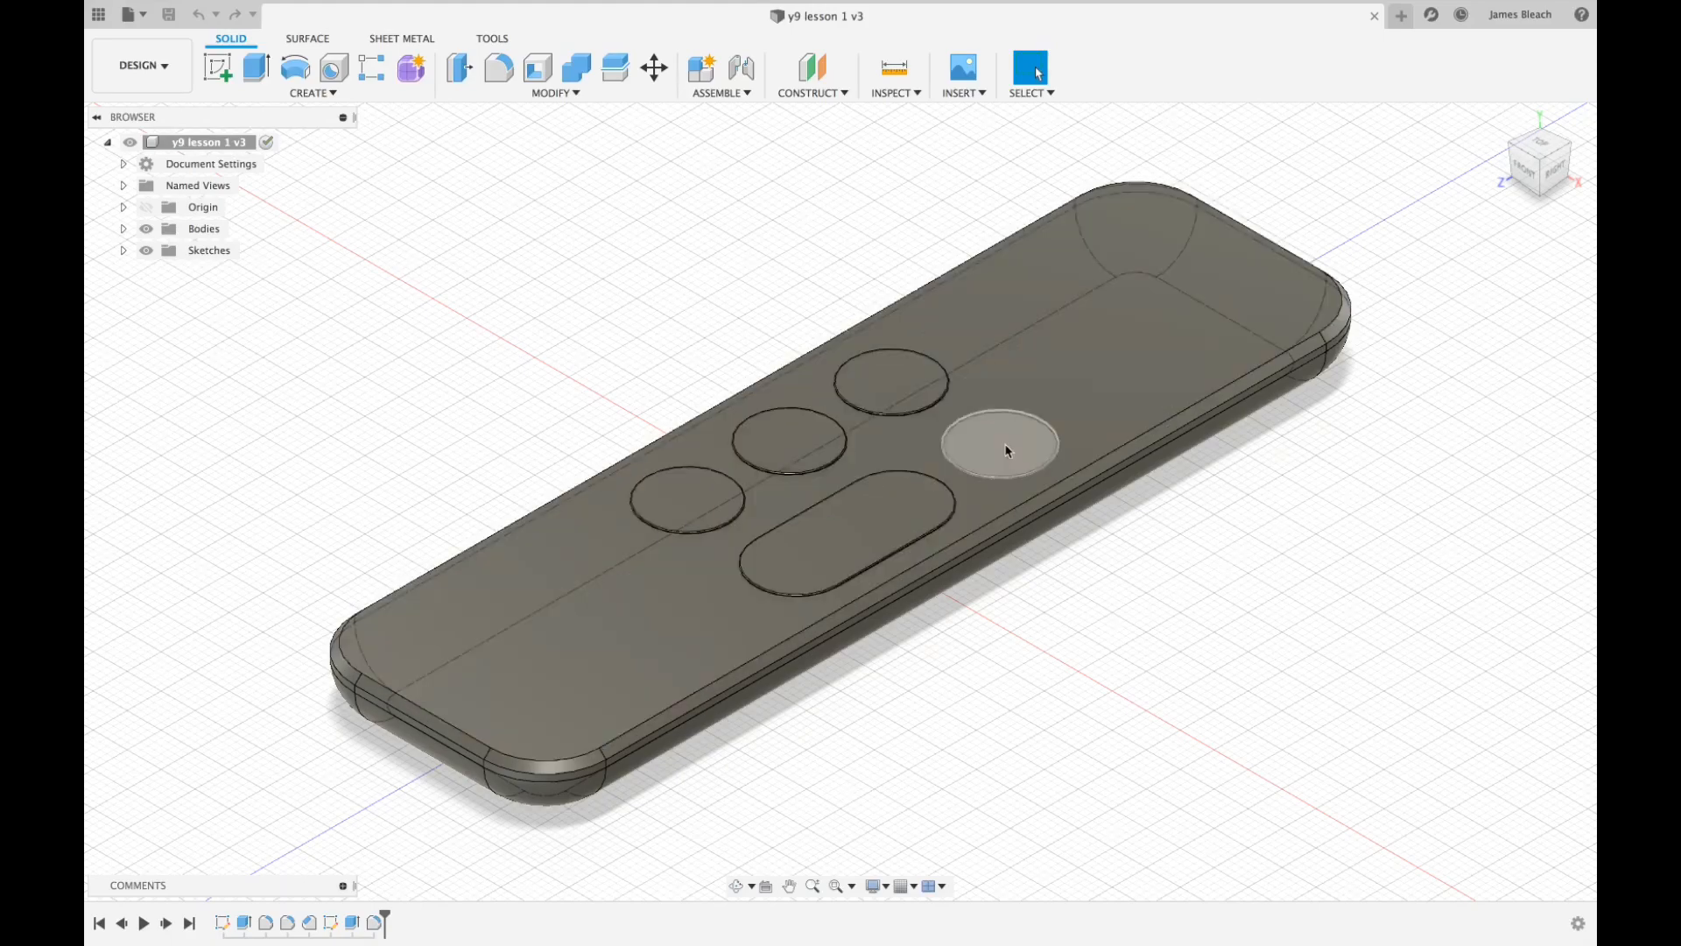
{"action": "mouse_move", "coordinate": [911, 383]}
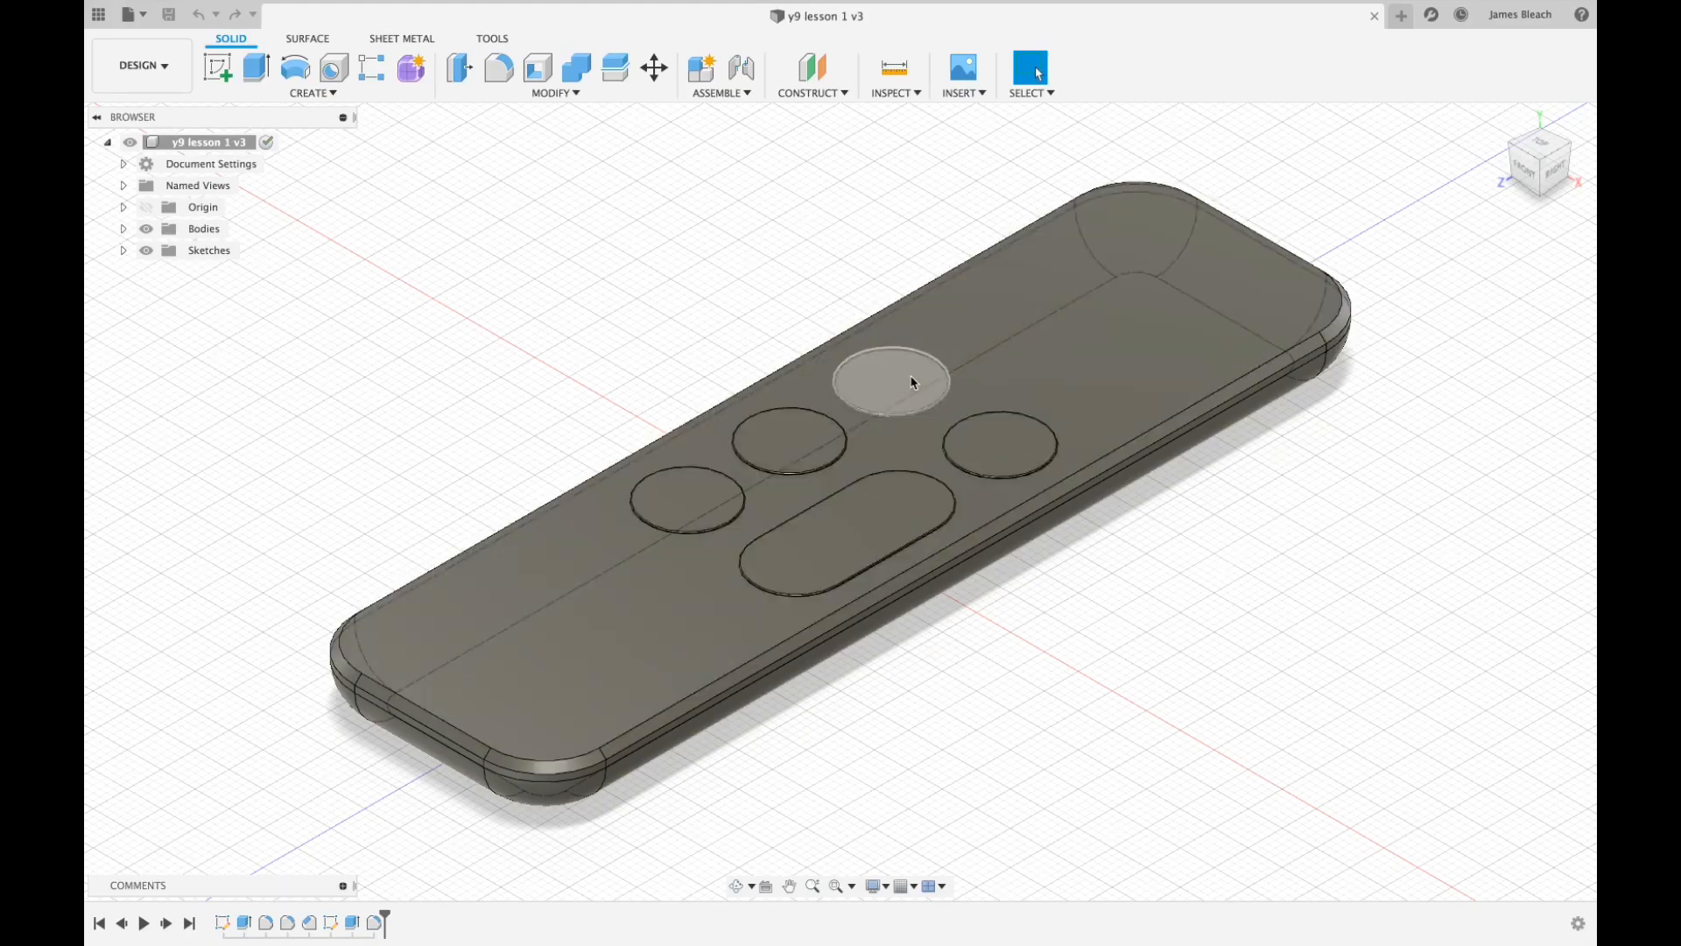
Create a sketch on the remote's upper round button face.
{"action": "left_click", "coordinate": [888, 384]}
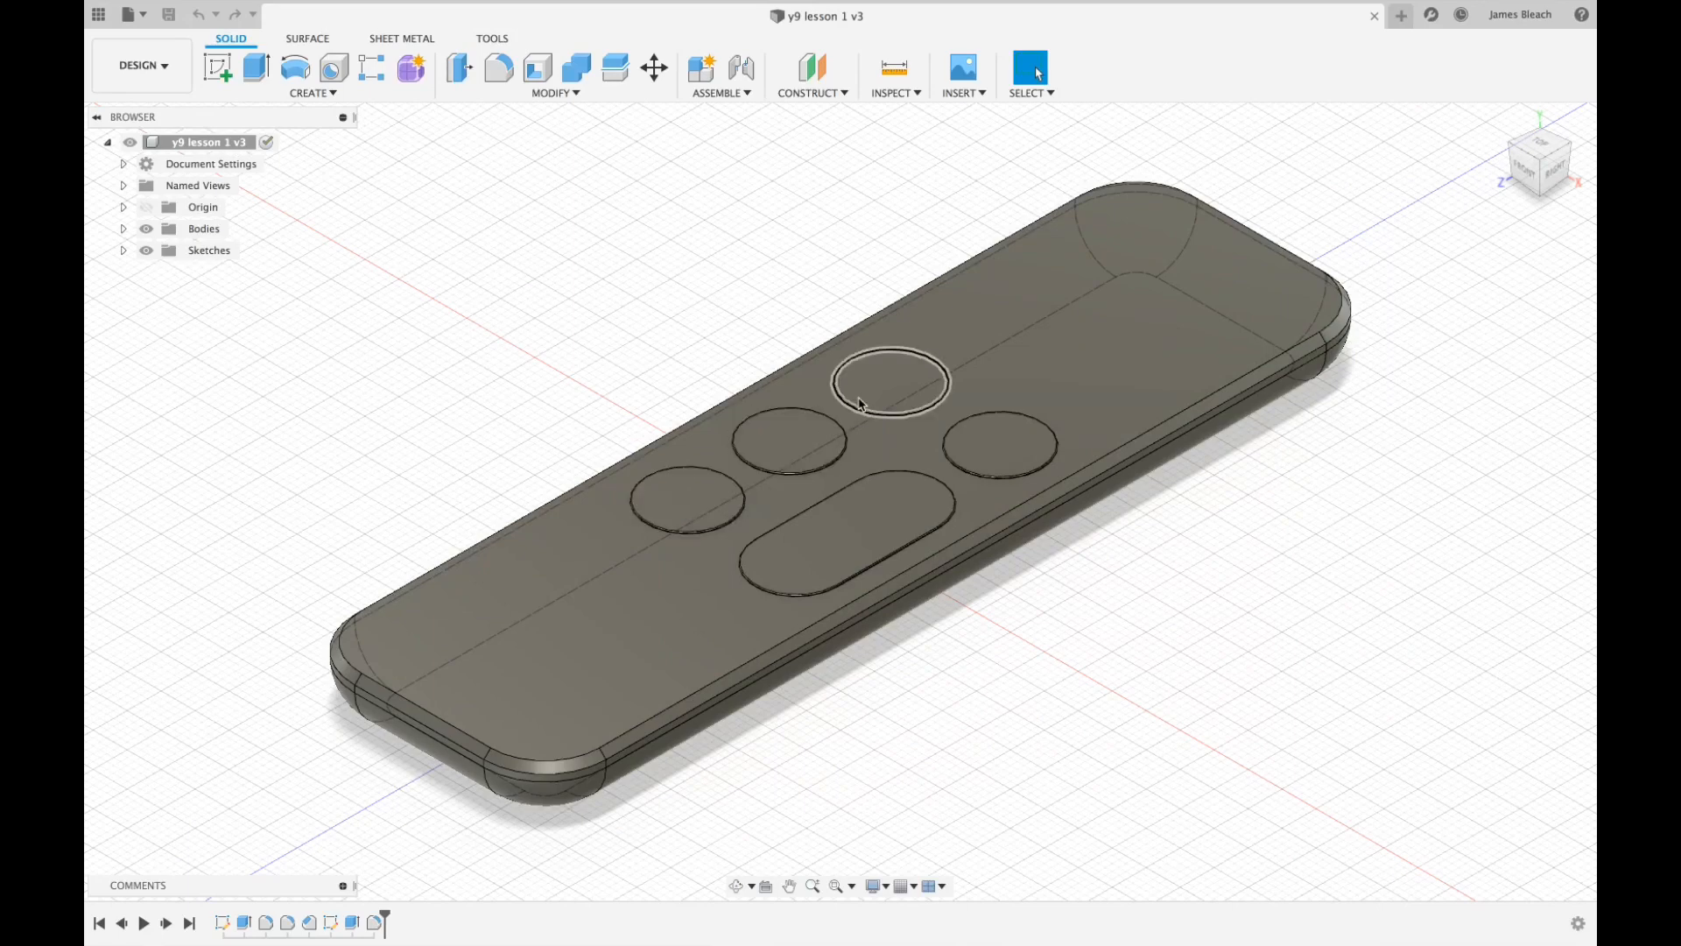
{"action": "left_click", "coordinate": [888, 384]}
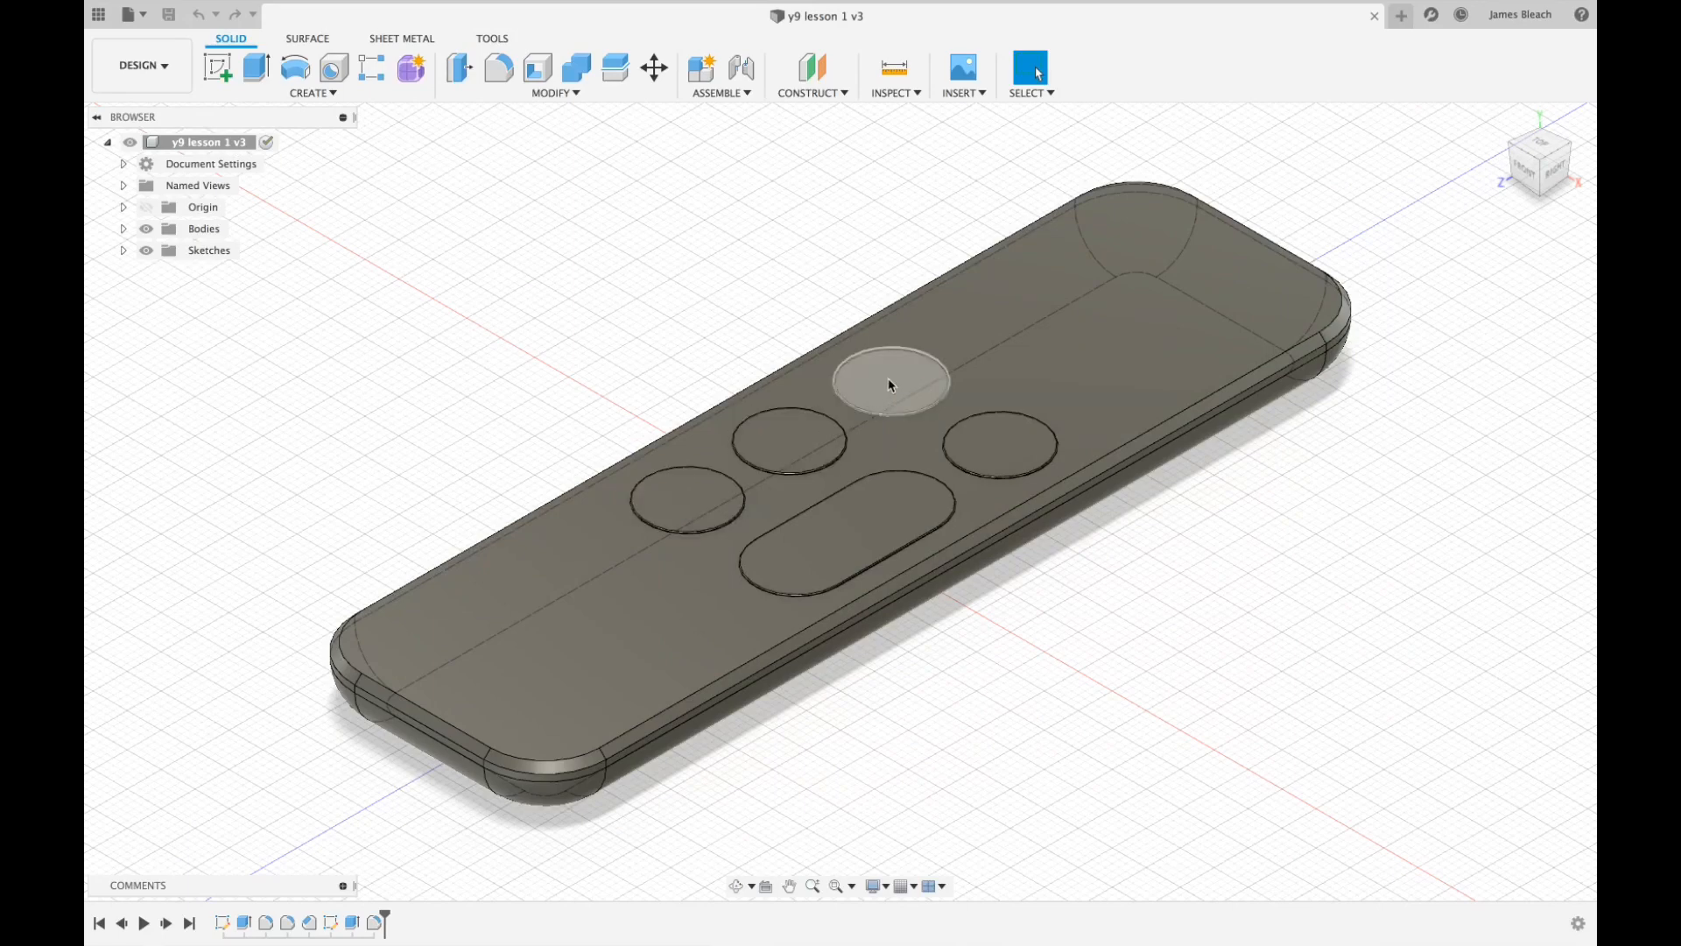
{"action": "left_click", "coordinate": [887, 383]}
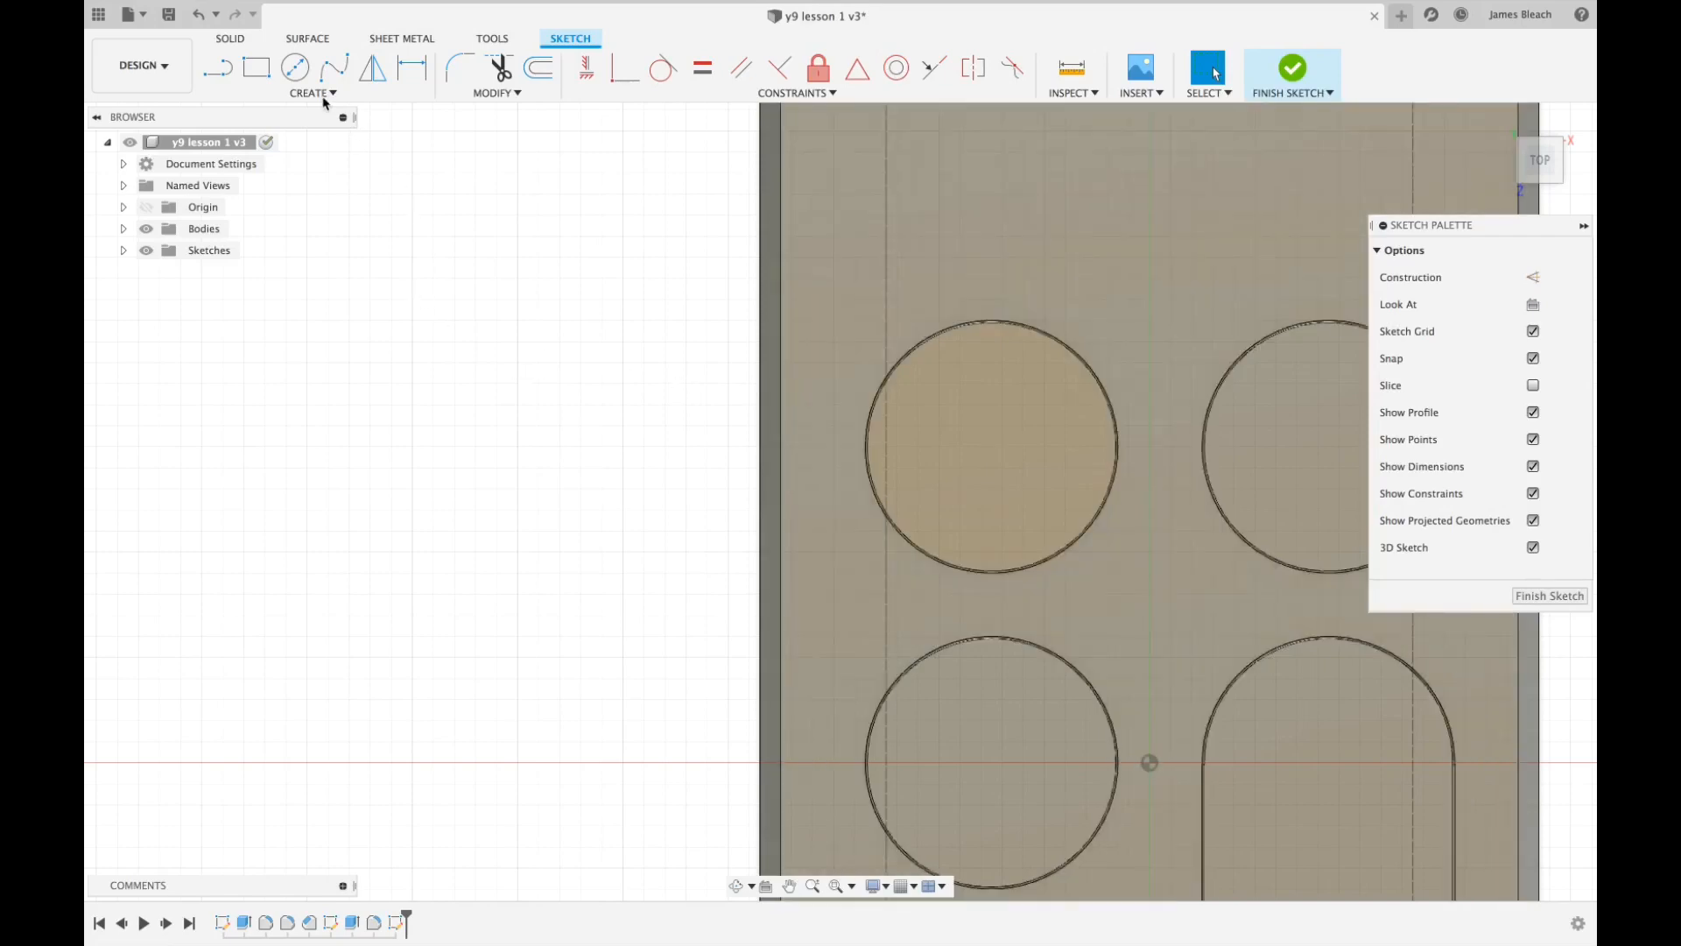
Add the sketch text 'MENU' sized to fit inside the top-left button circle and finish the sketch.
{"action": "left_click", "coordinate": [312, 93]}
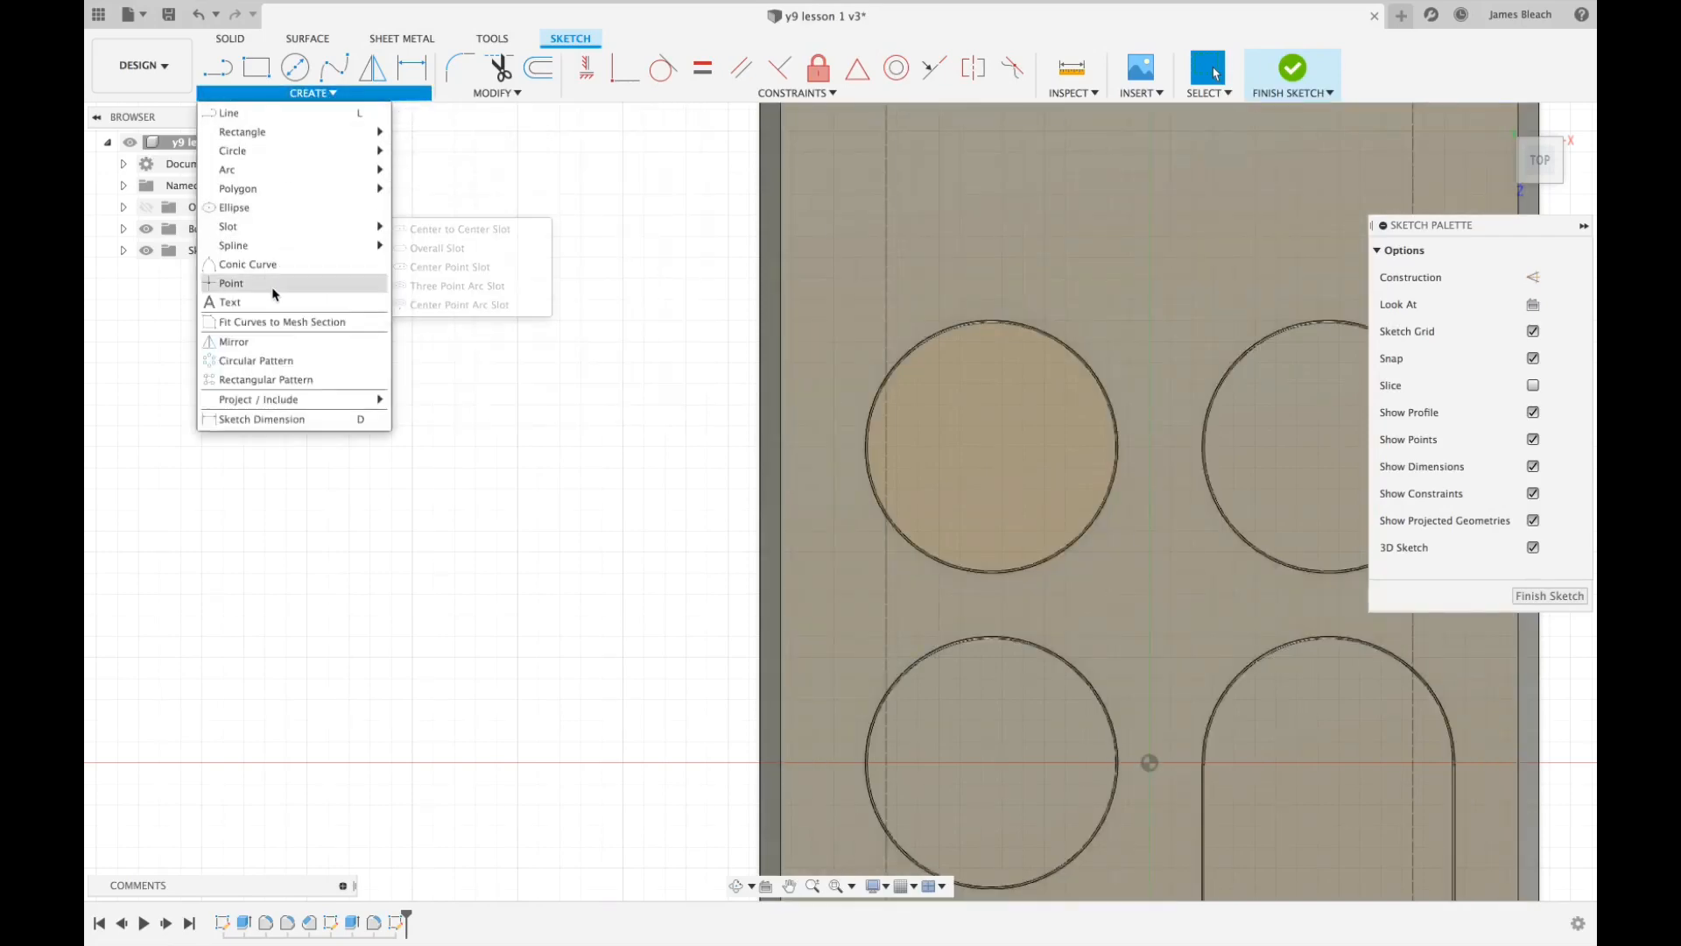
{"action": "mouse_move", "coordinate": [228, 302]}
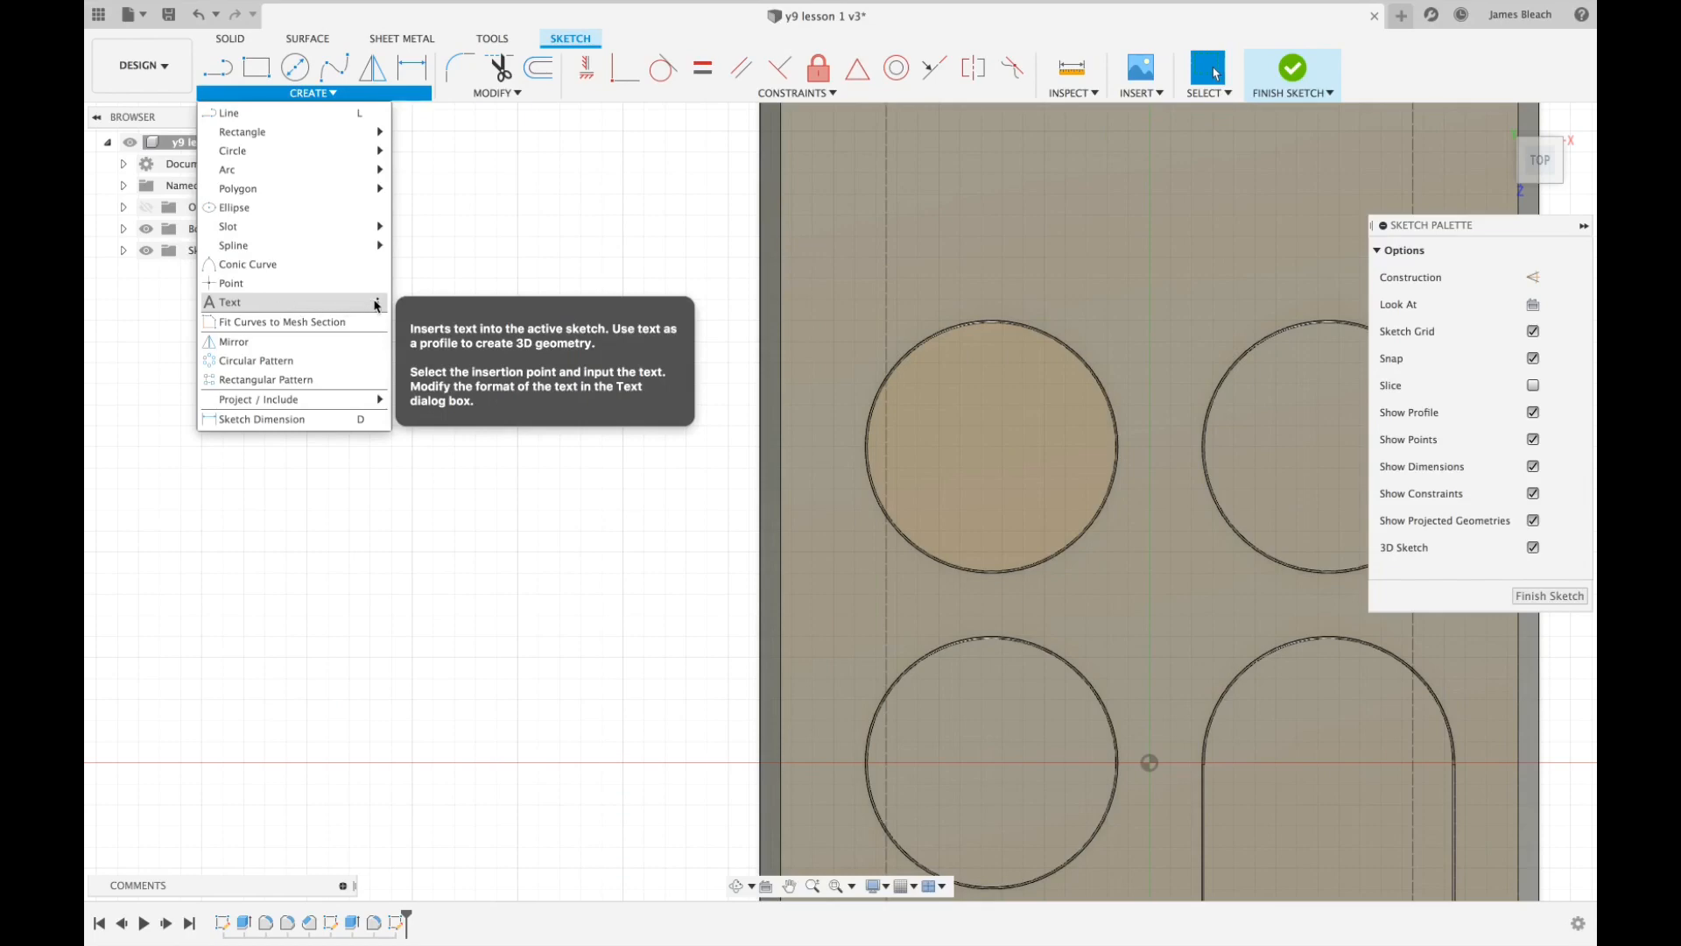
{"action": "mouse_move", "coordinate": [352, 304]}
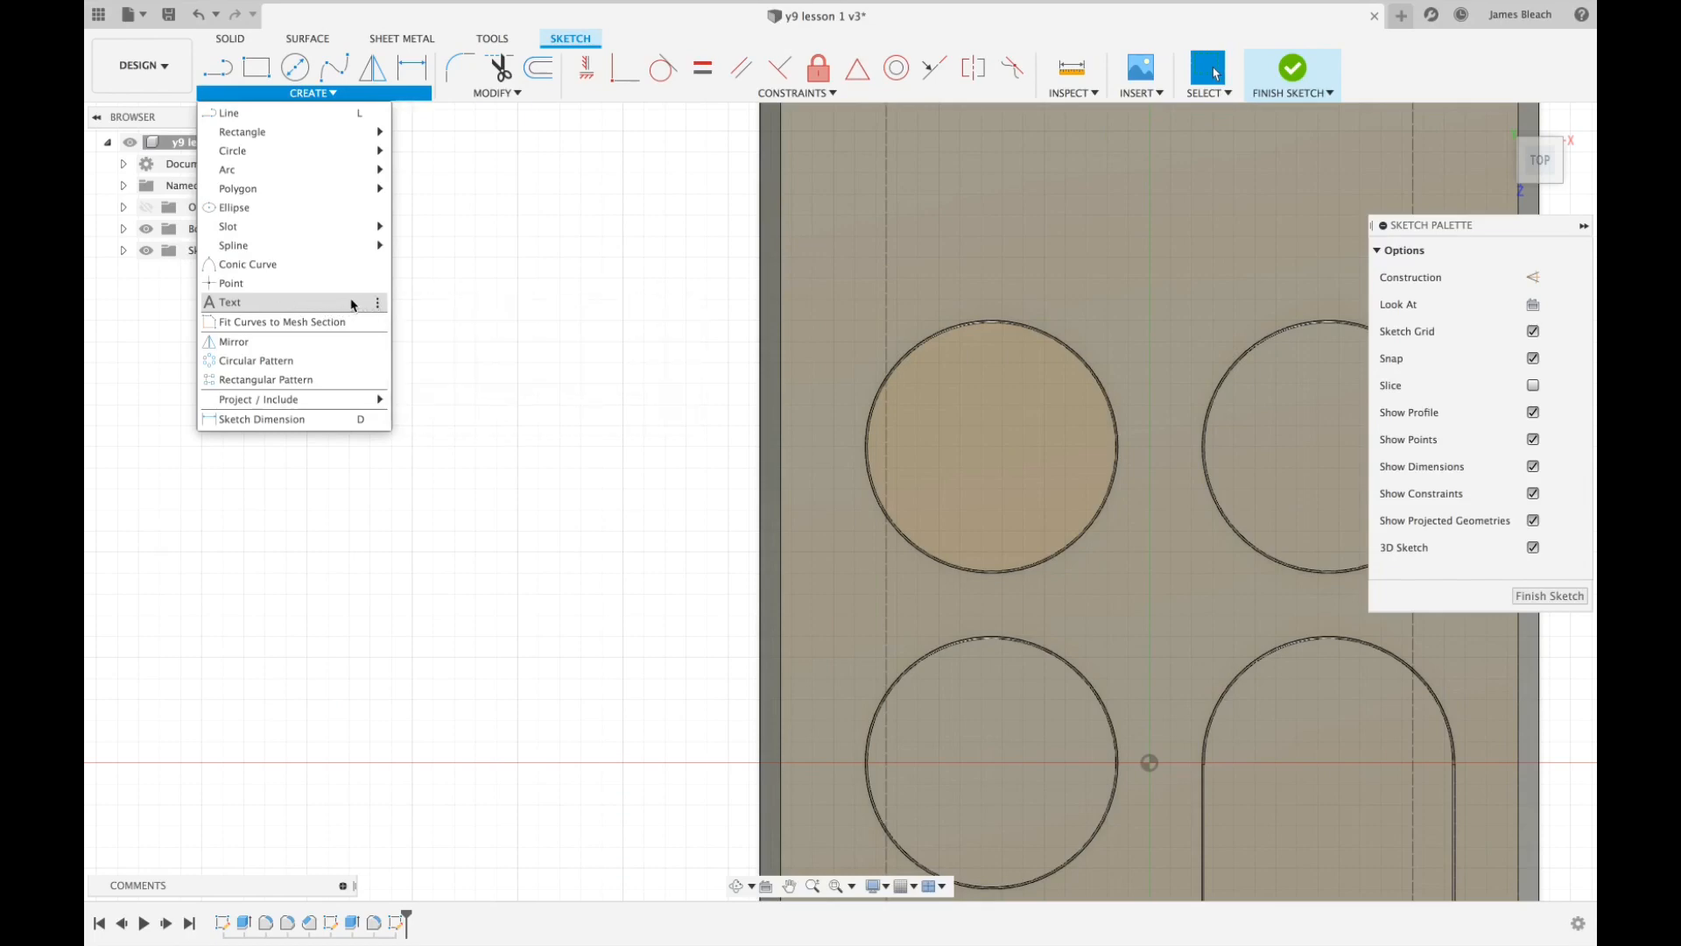
{"action": "left_click", "coordinate": [226, 301]}
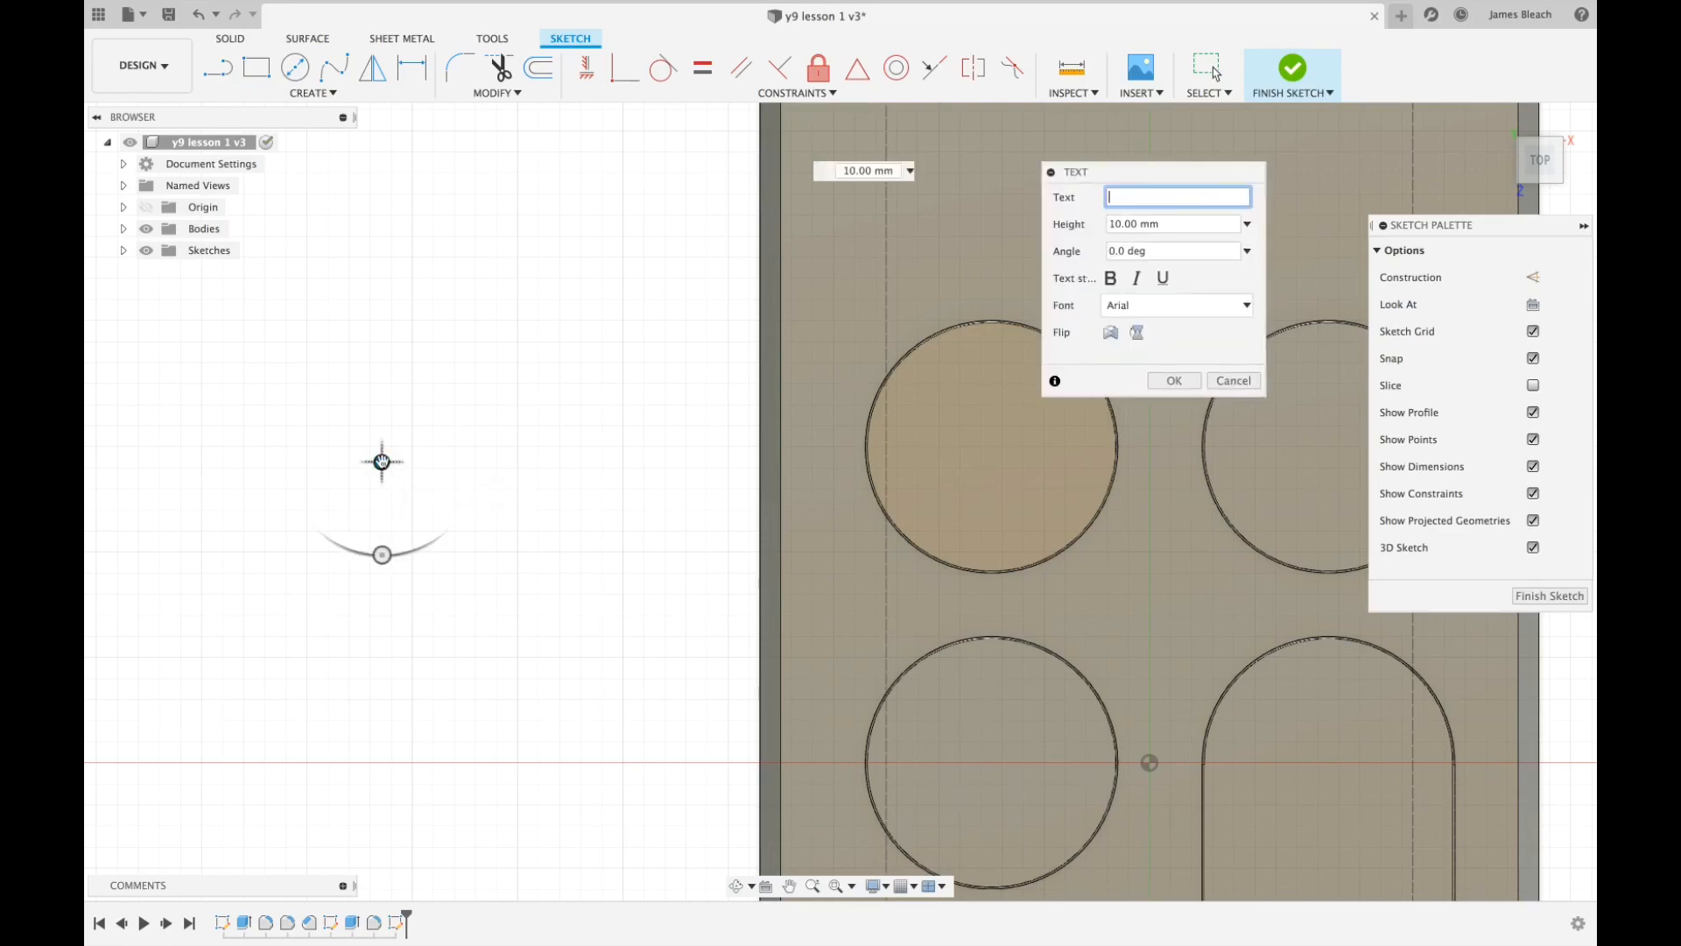
{"action": "type", "text": "MENU"}
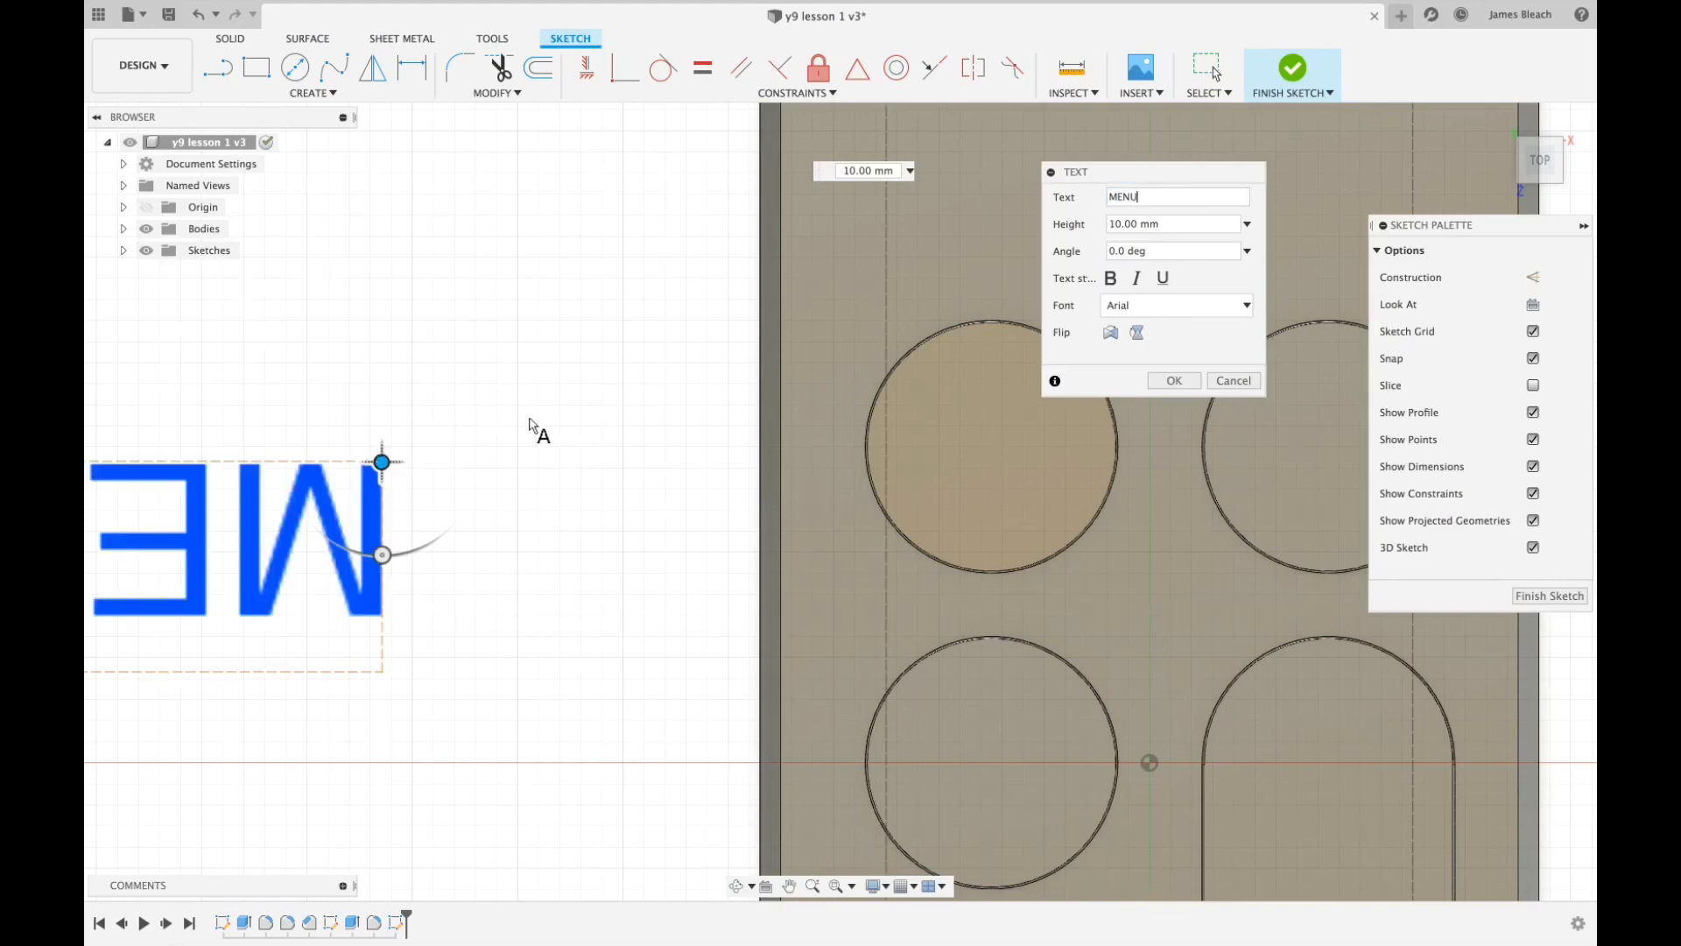
{"action": "mouse_move", "coordinate": [373, 490]}
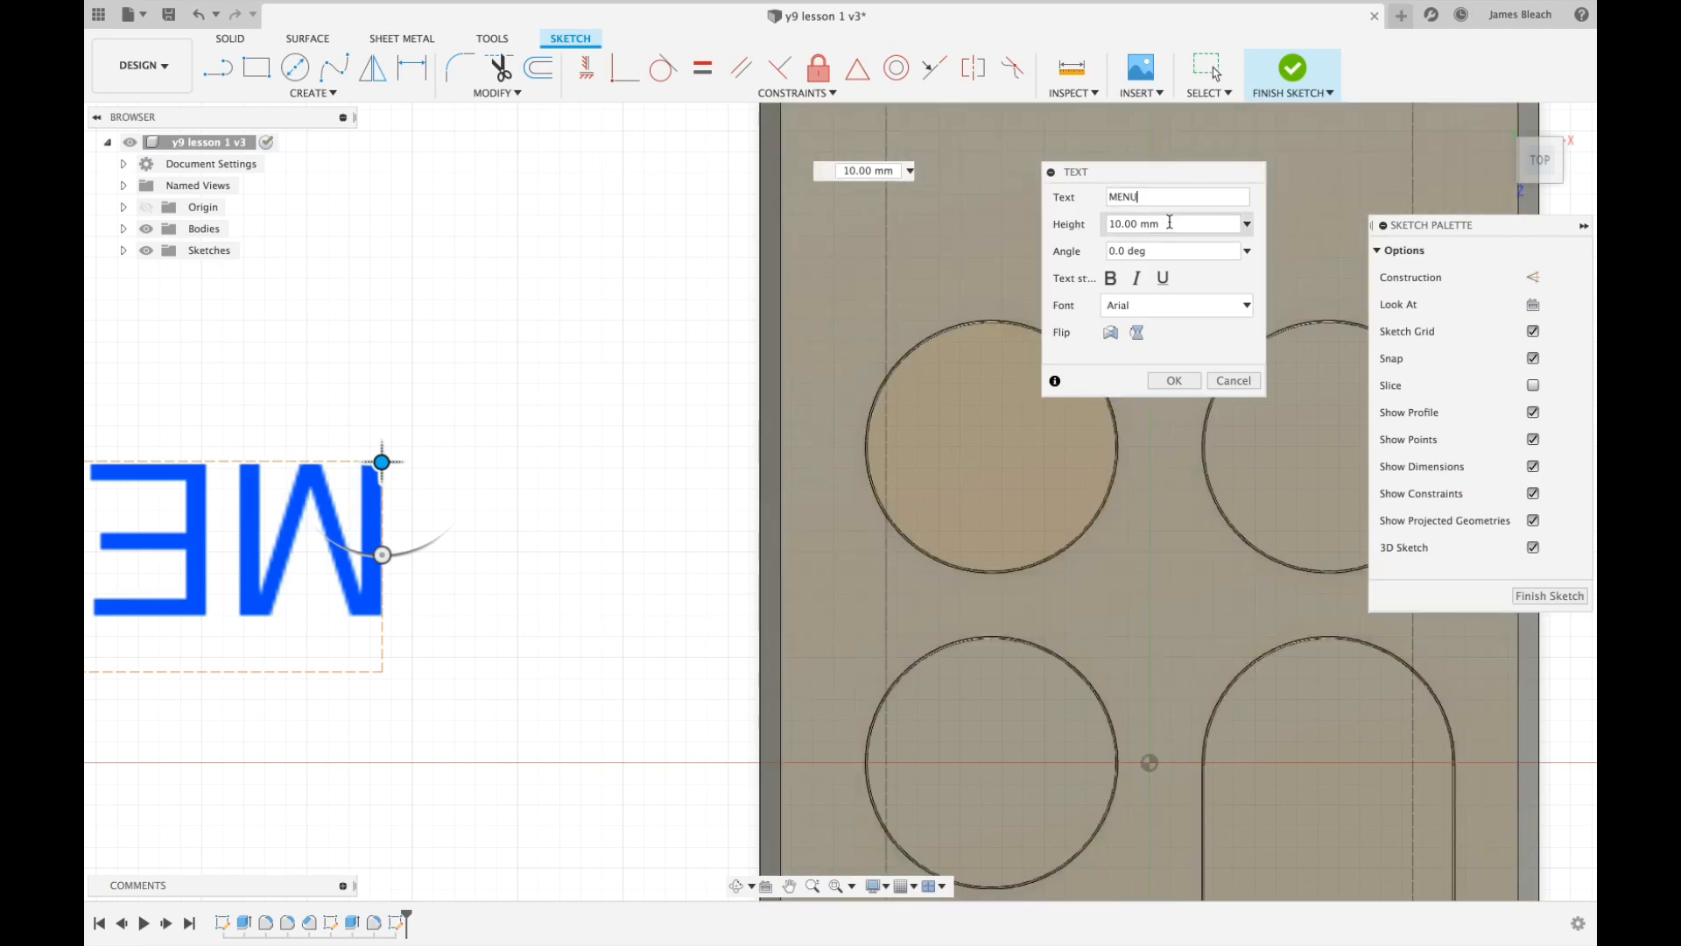
{"action": "left_click", "coordinate": [1168, 223]}
{"action": "type", "text": "2"}
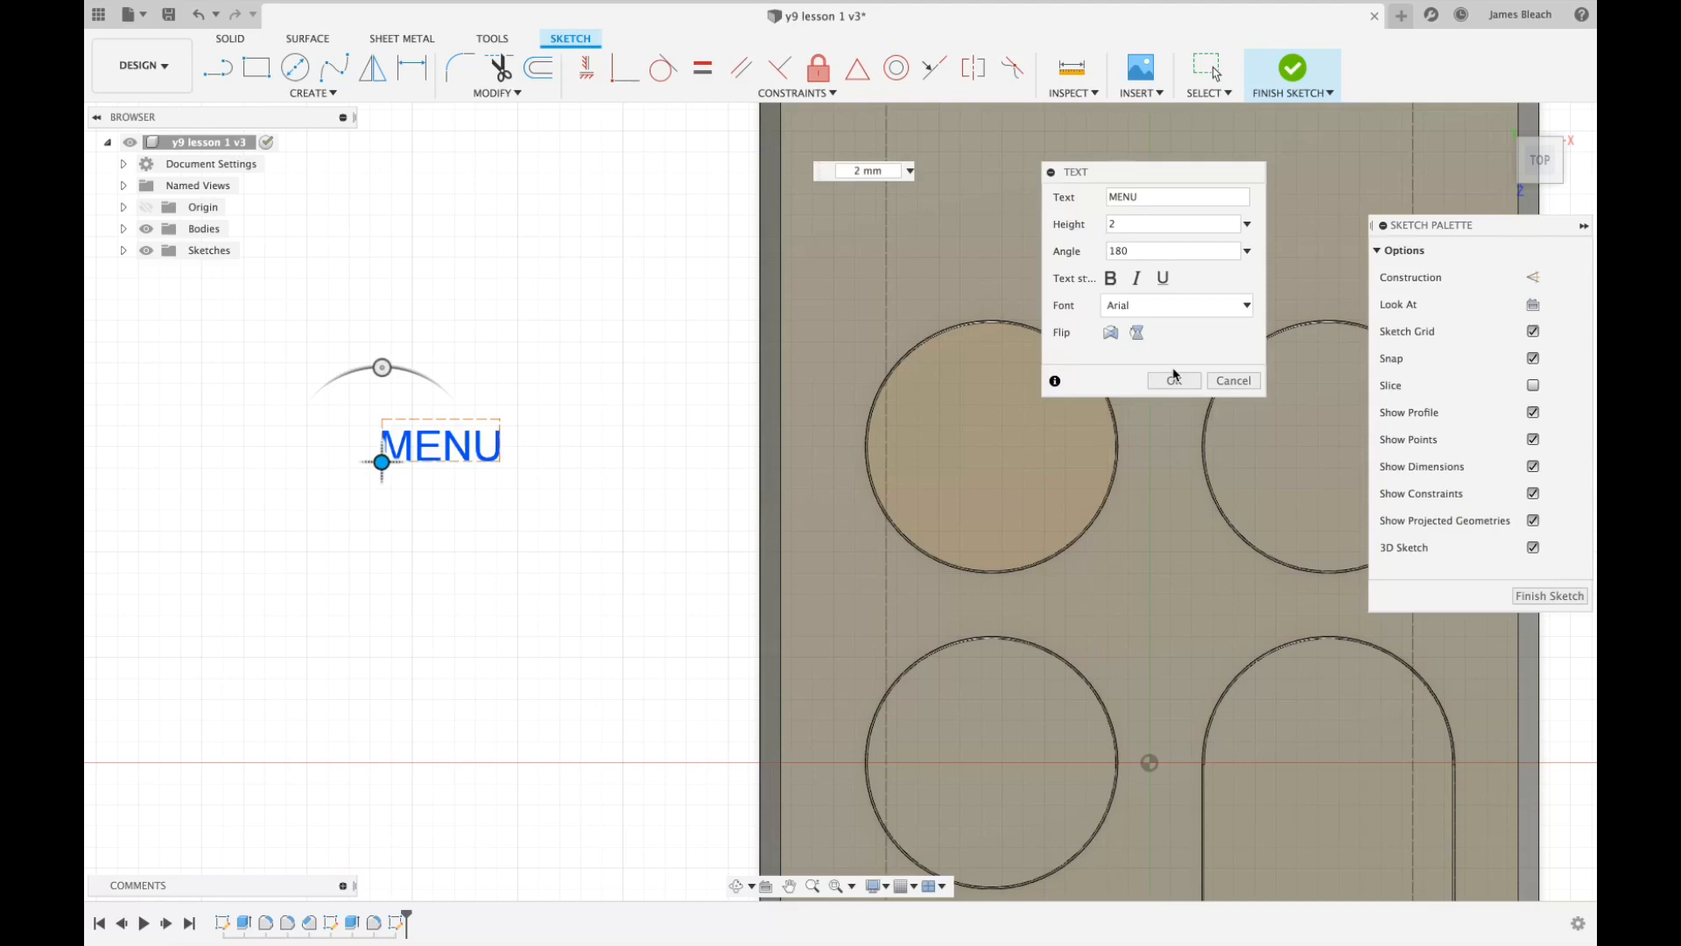
{"action": "left_click", "coordinate": [1174, 380]}
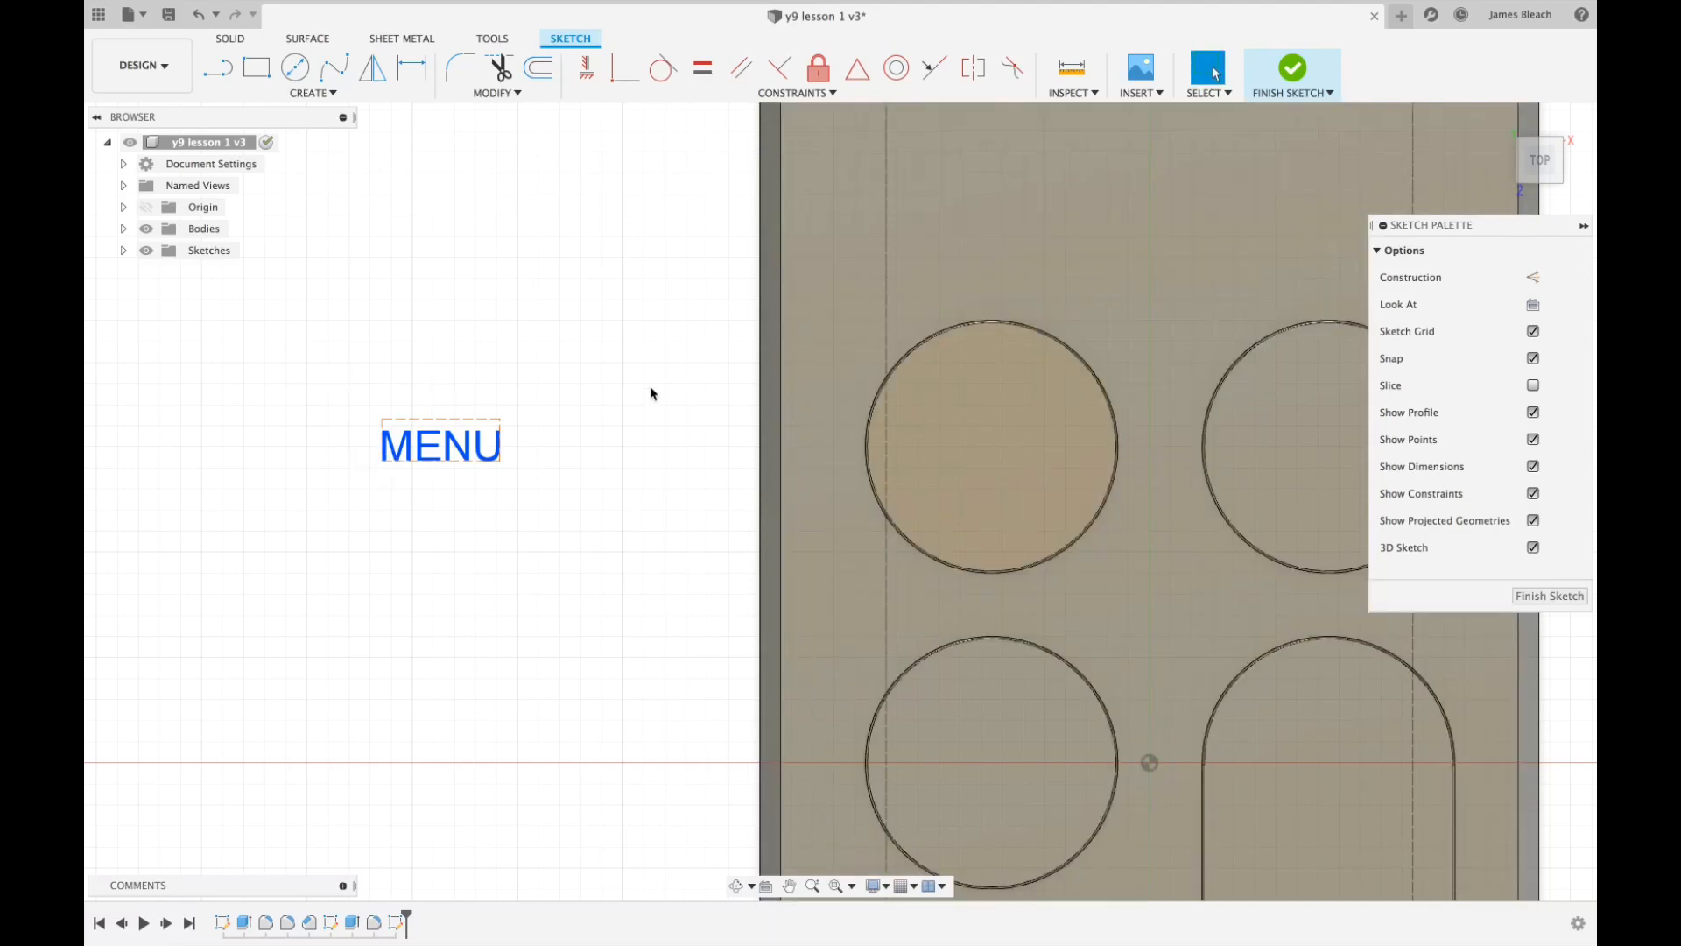
{"action": "mouse_move", "coordinate": [461, 450]}
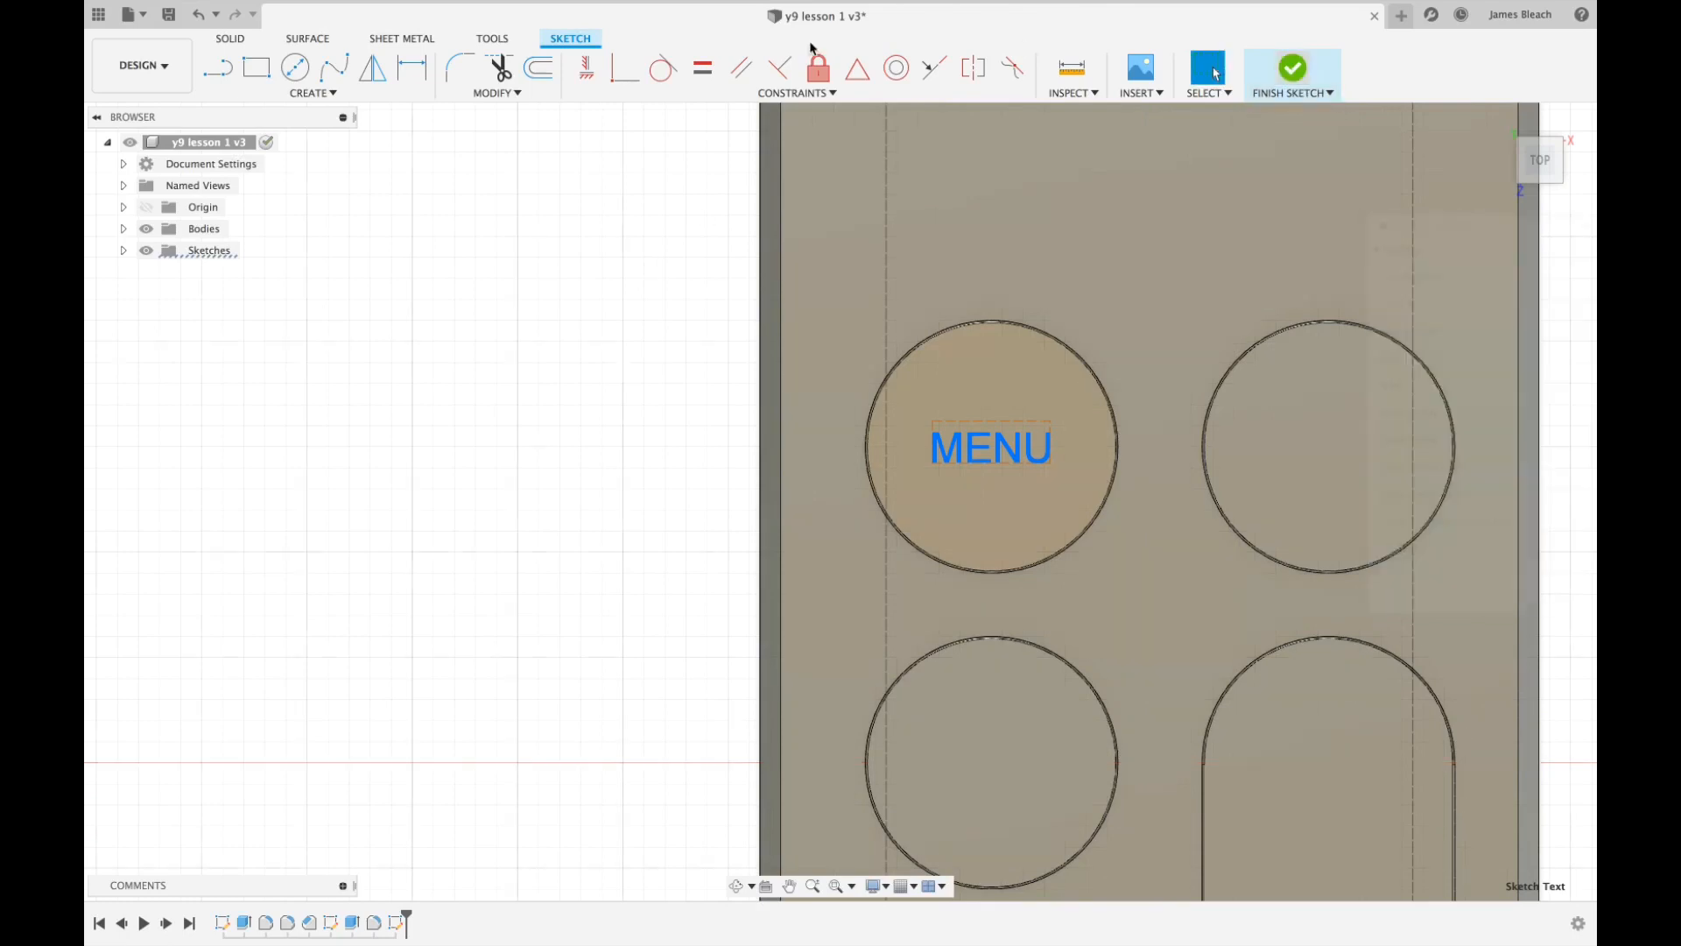
{"action": "left_click", "coordinate": [1291, 68]}
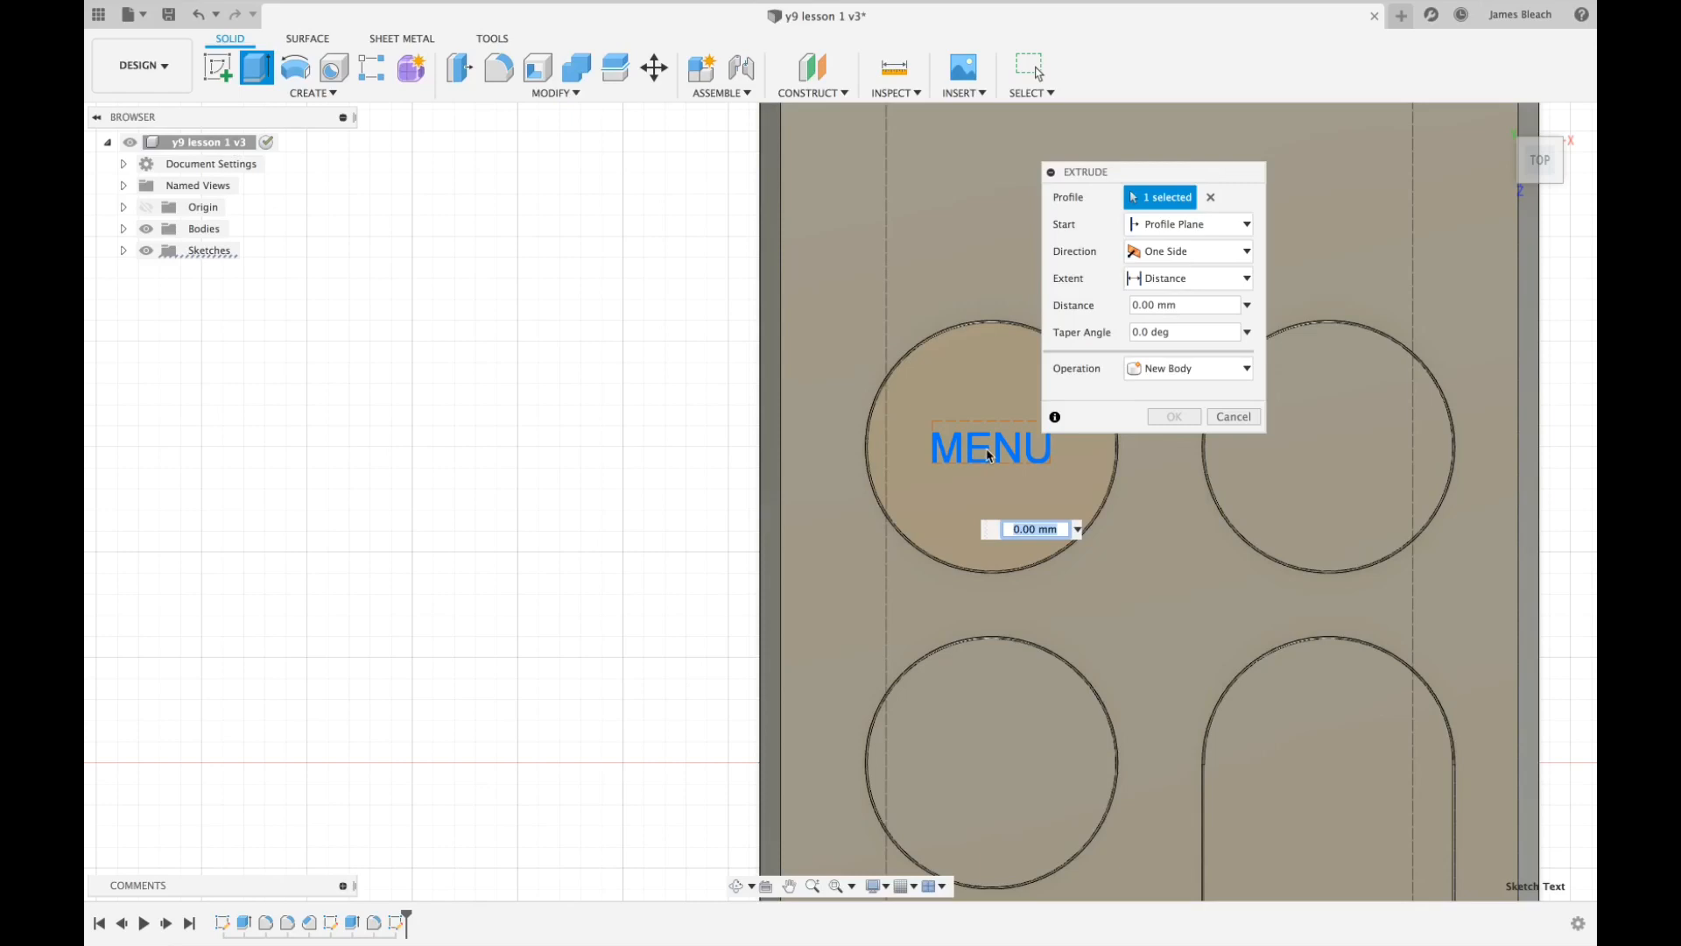
{"action": "mouse_move", "coordinate": [1067, 488]}
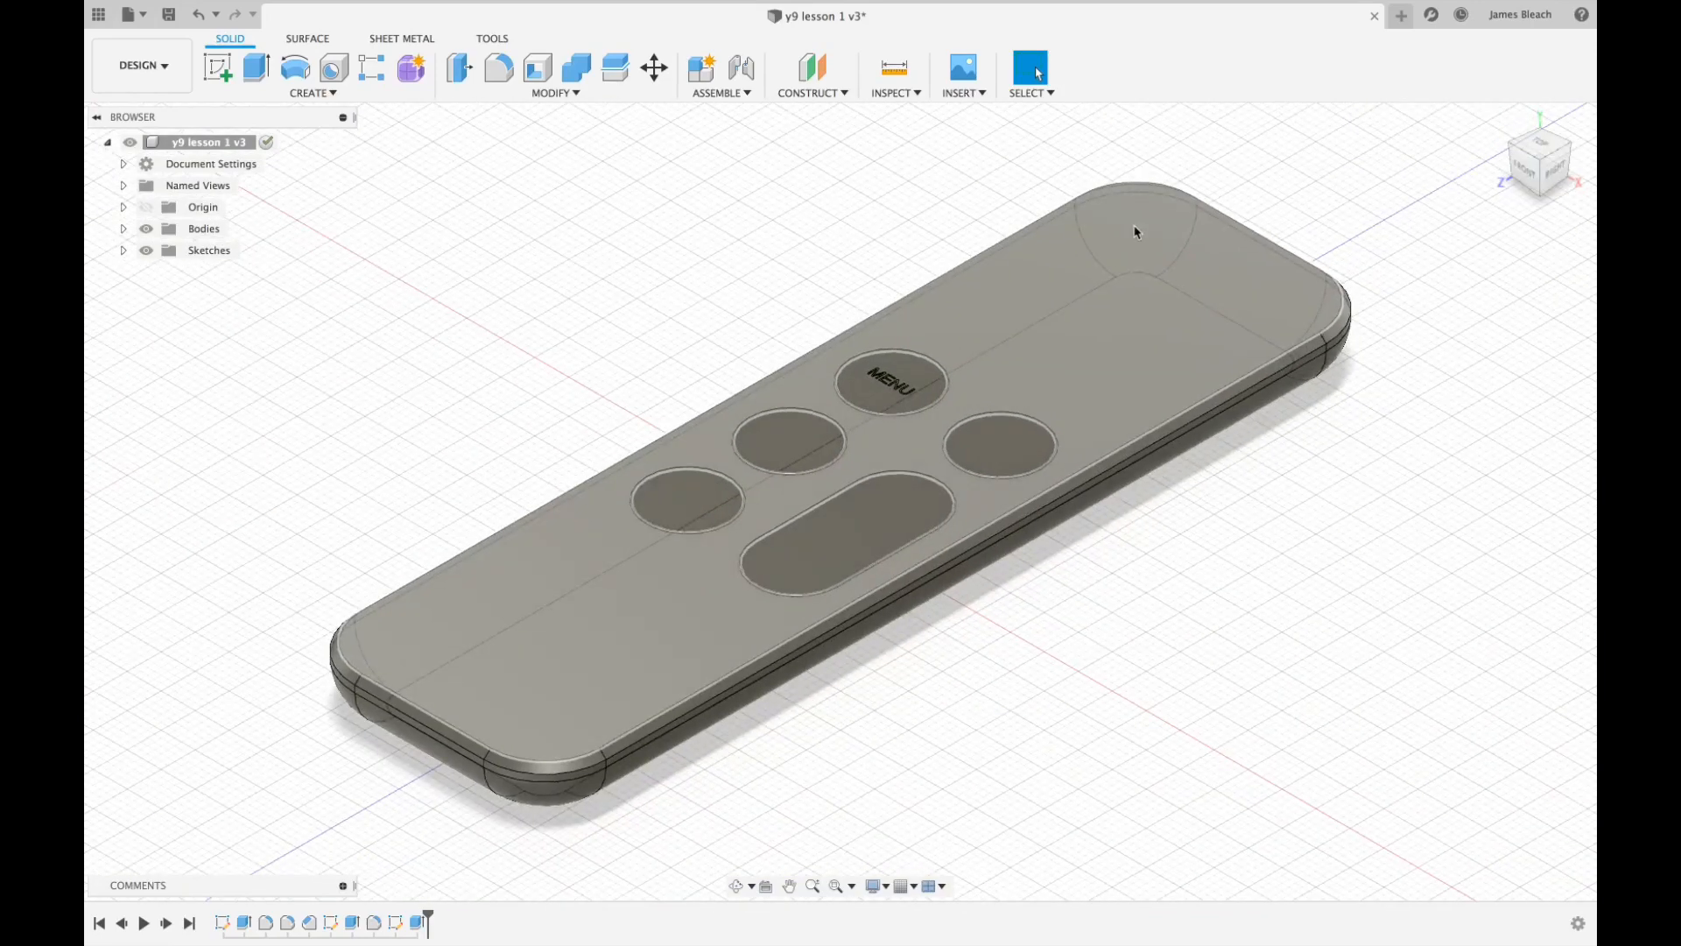
Sketch a 3 by 2 mm centre rectangle on the round button beside MENU.
{"action": "left_click", "coordinate": [996, 444]}
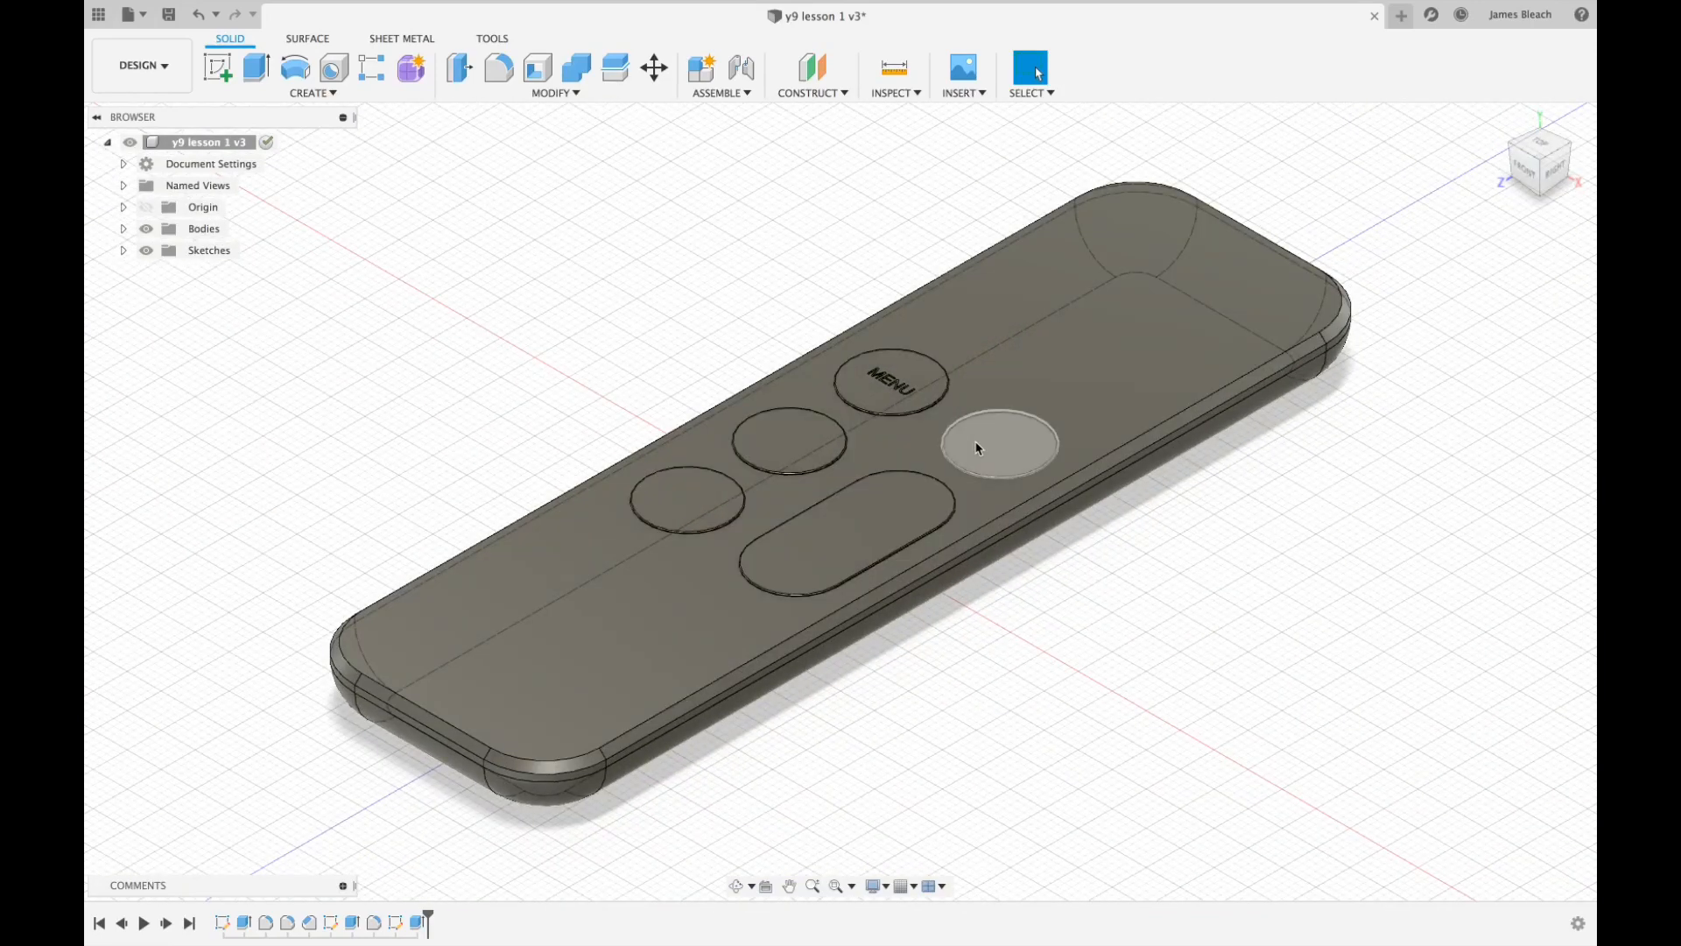
{"action": "right_click", "coordinate": [975, 446]}
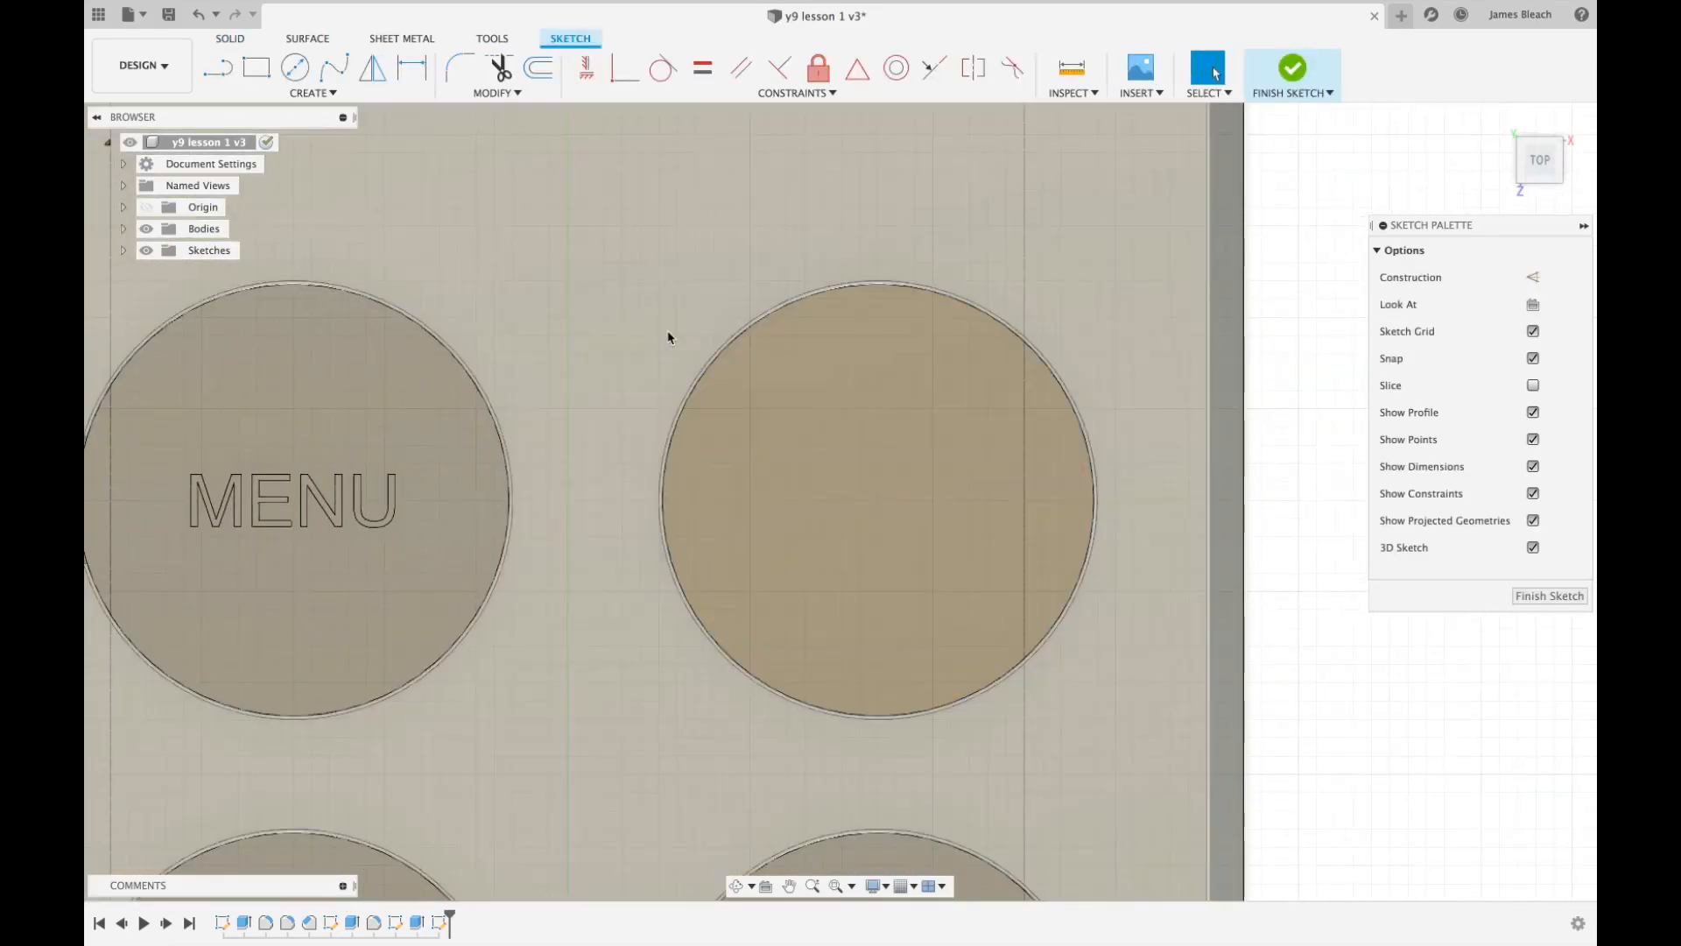
{"action": "left_click", "coordinate": [311, 93]}
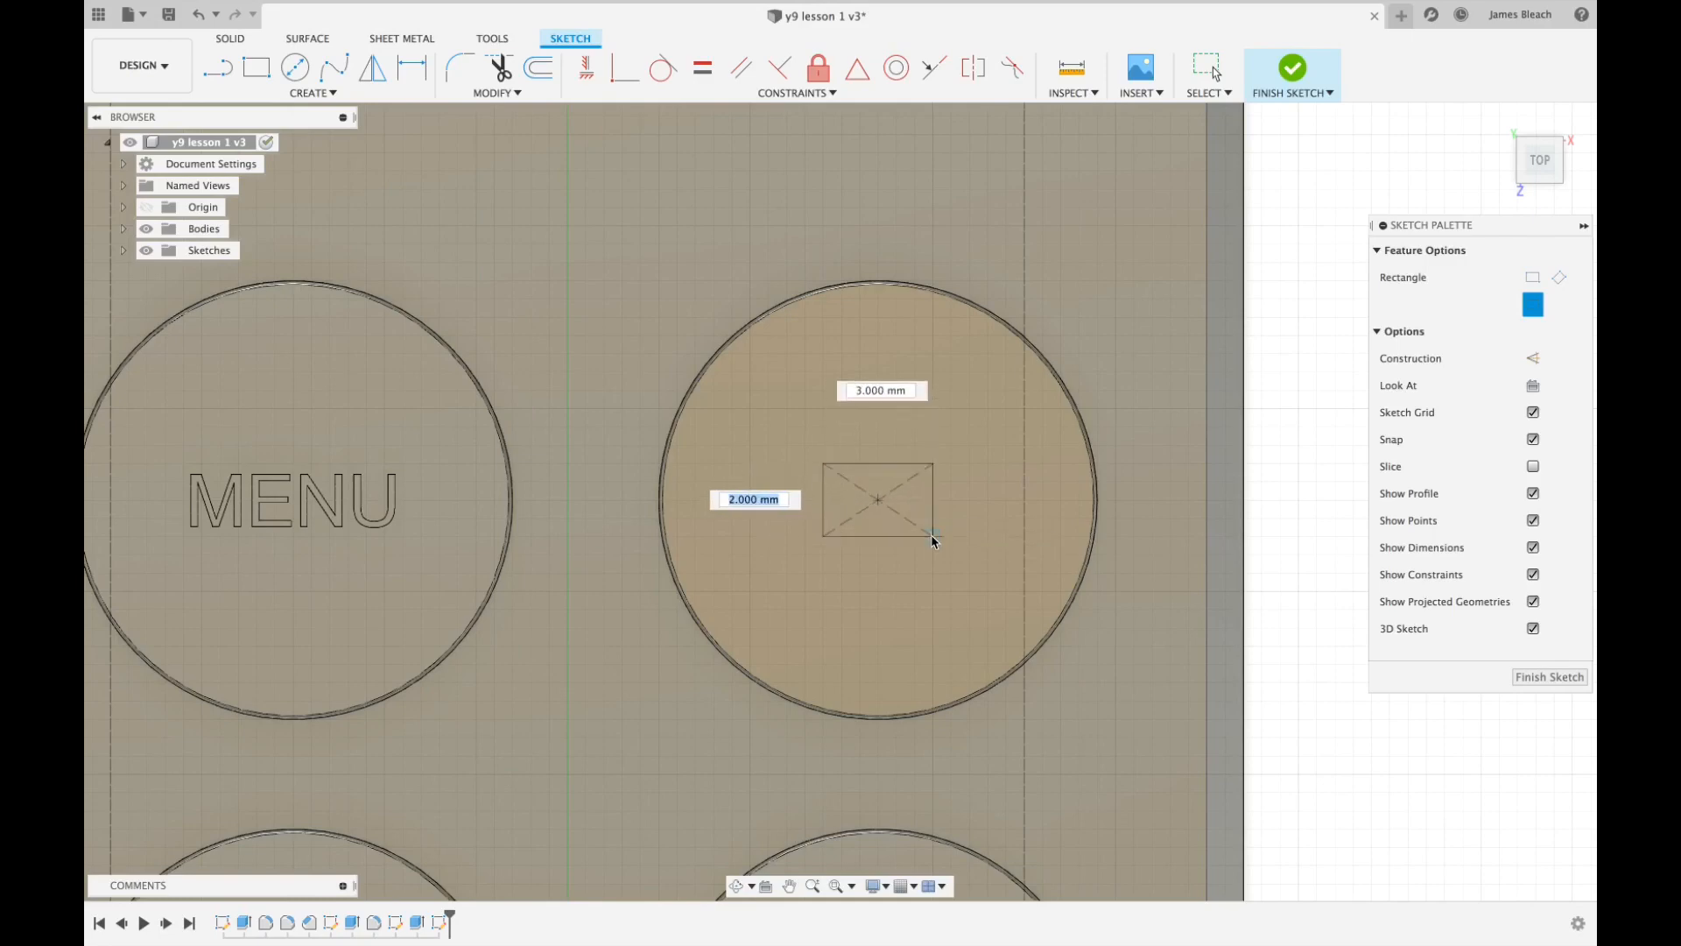
{"action": "mouse_move", "coordinate": [932, 542]}
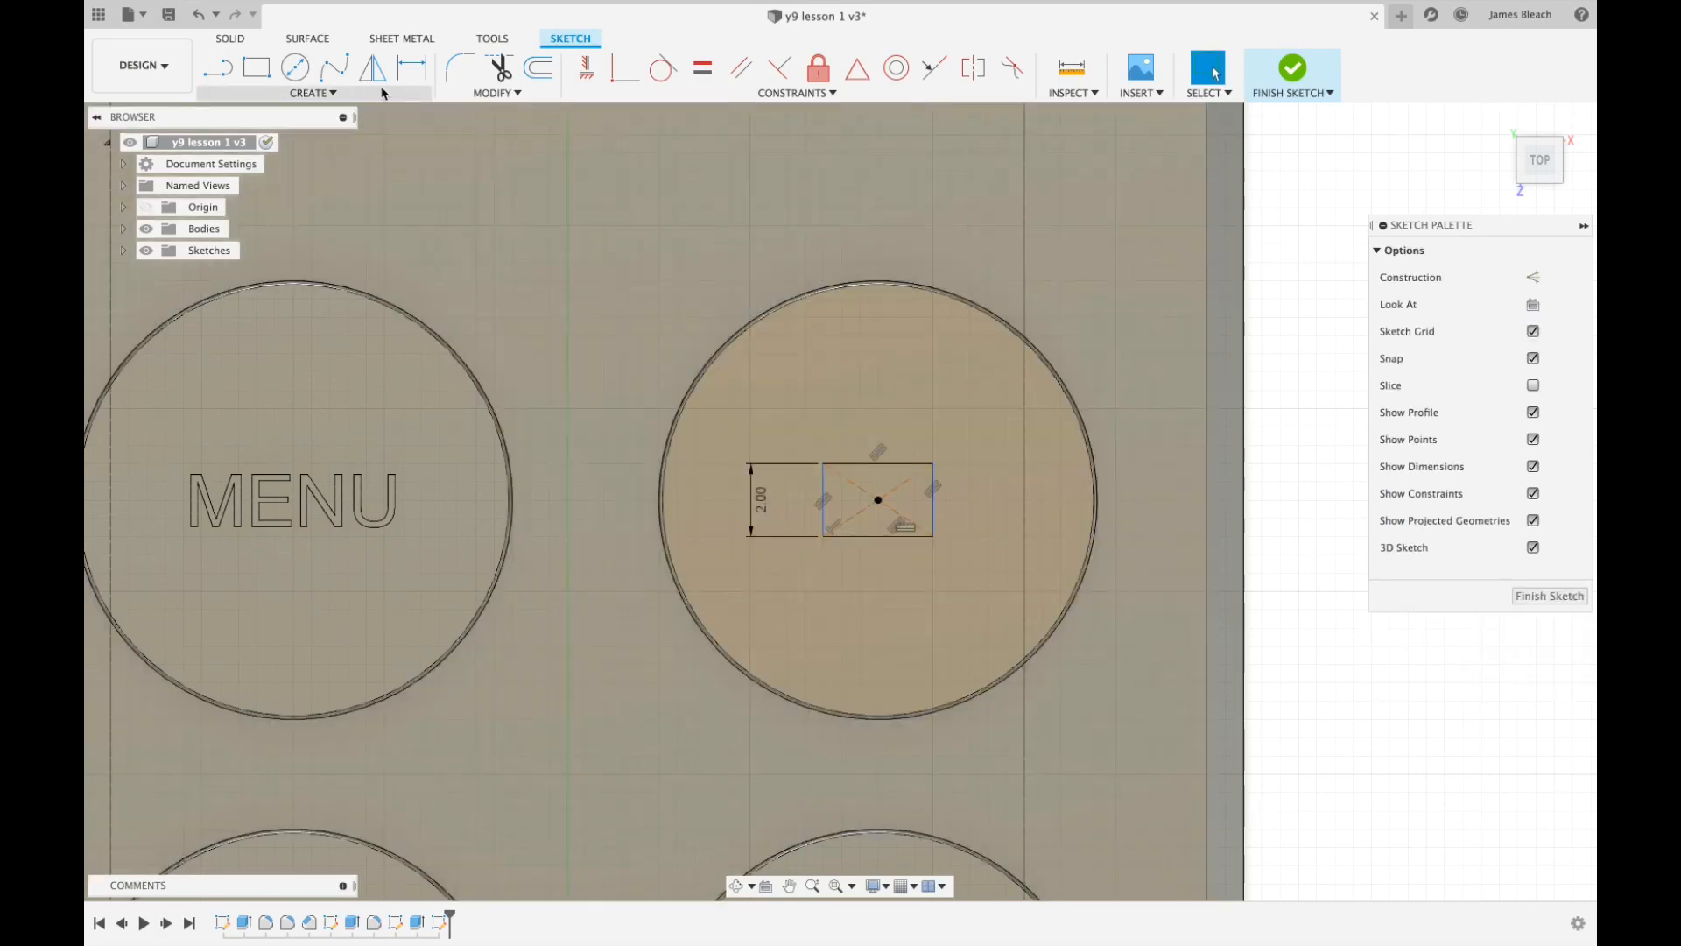
{"action": "mouse_move", "coordinate": [539, 68]}
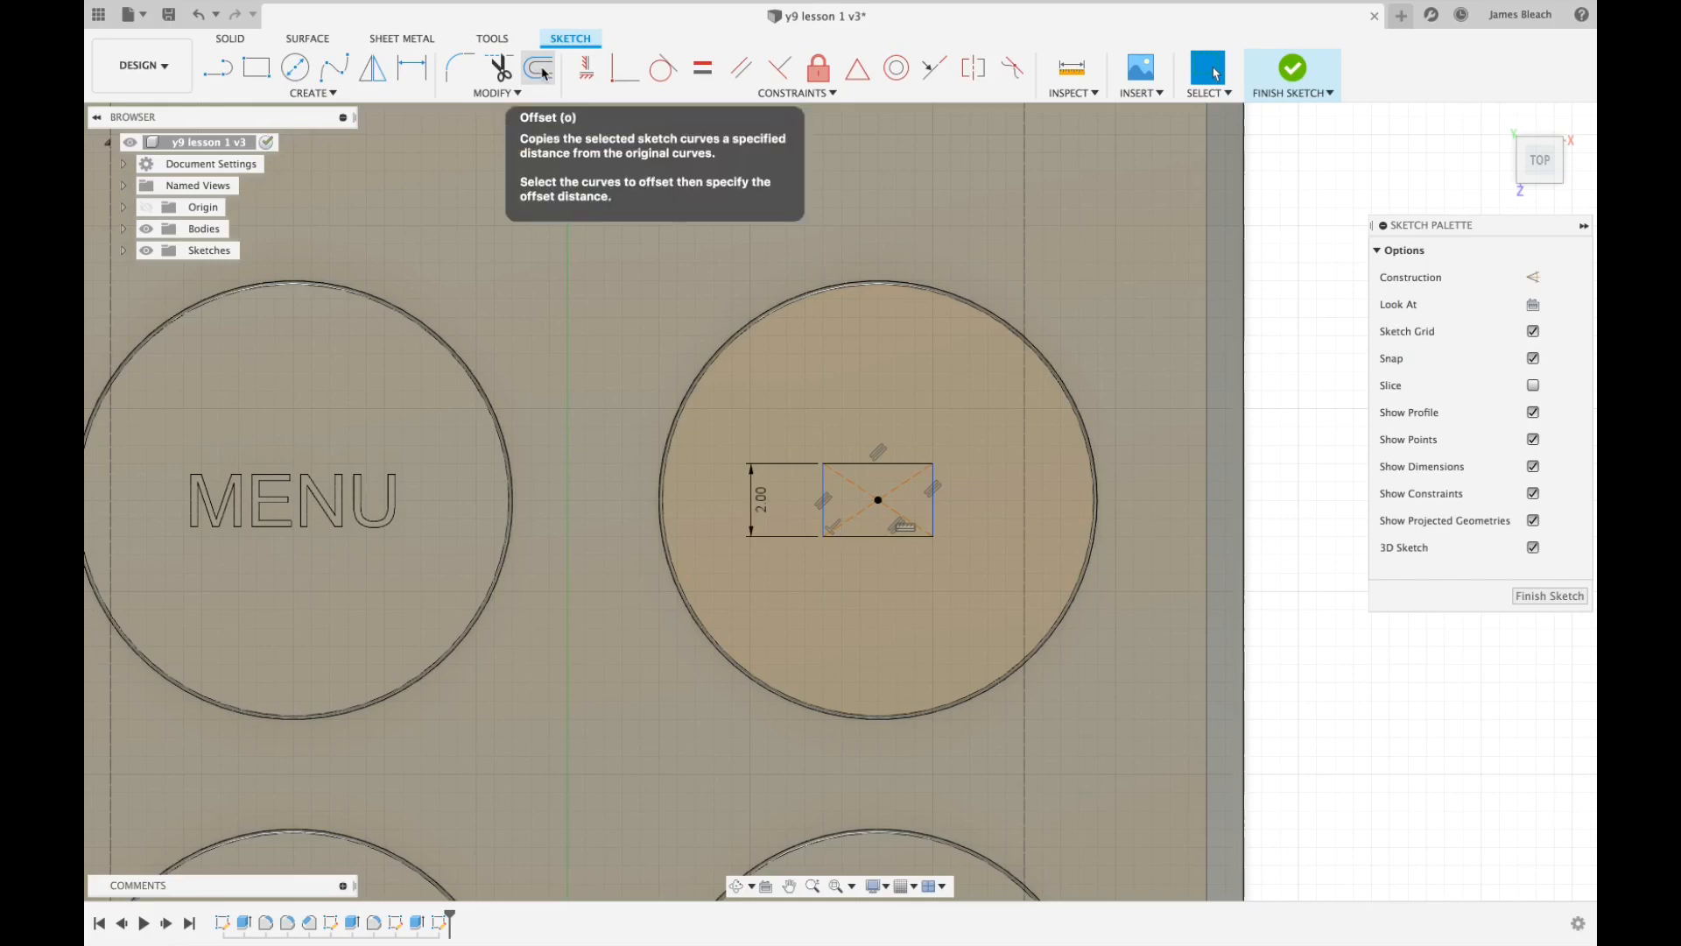
Offset the small rectangle 0.5 mm outward to form the screen frame.
{"action": "left_click", "coordinate": [538, 68]}
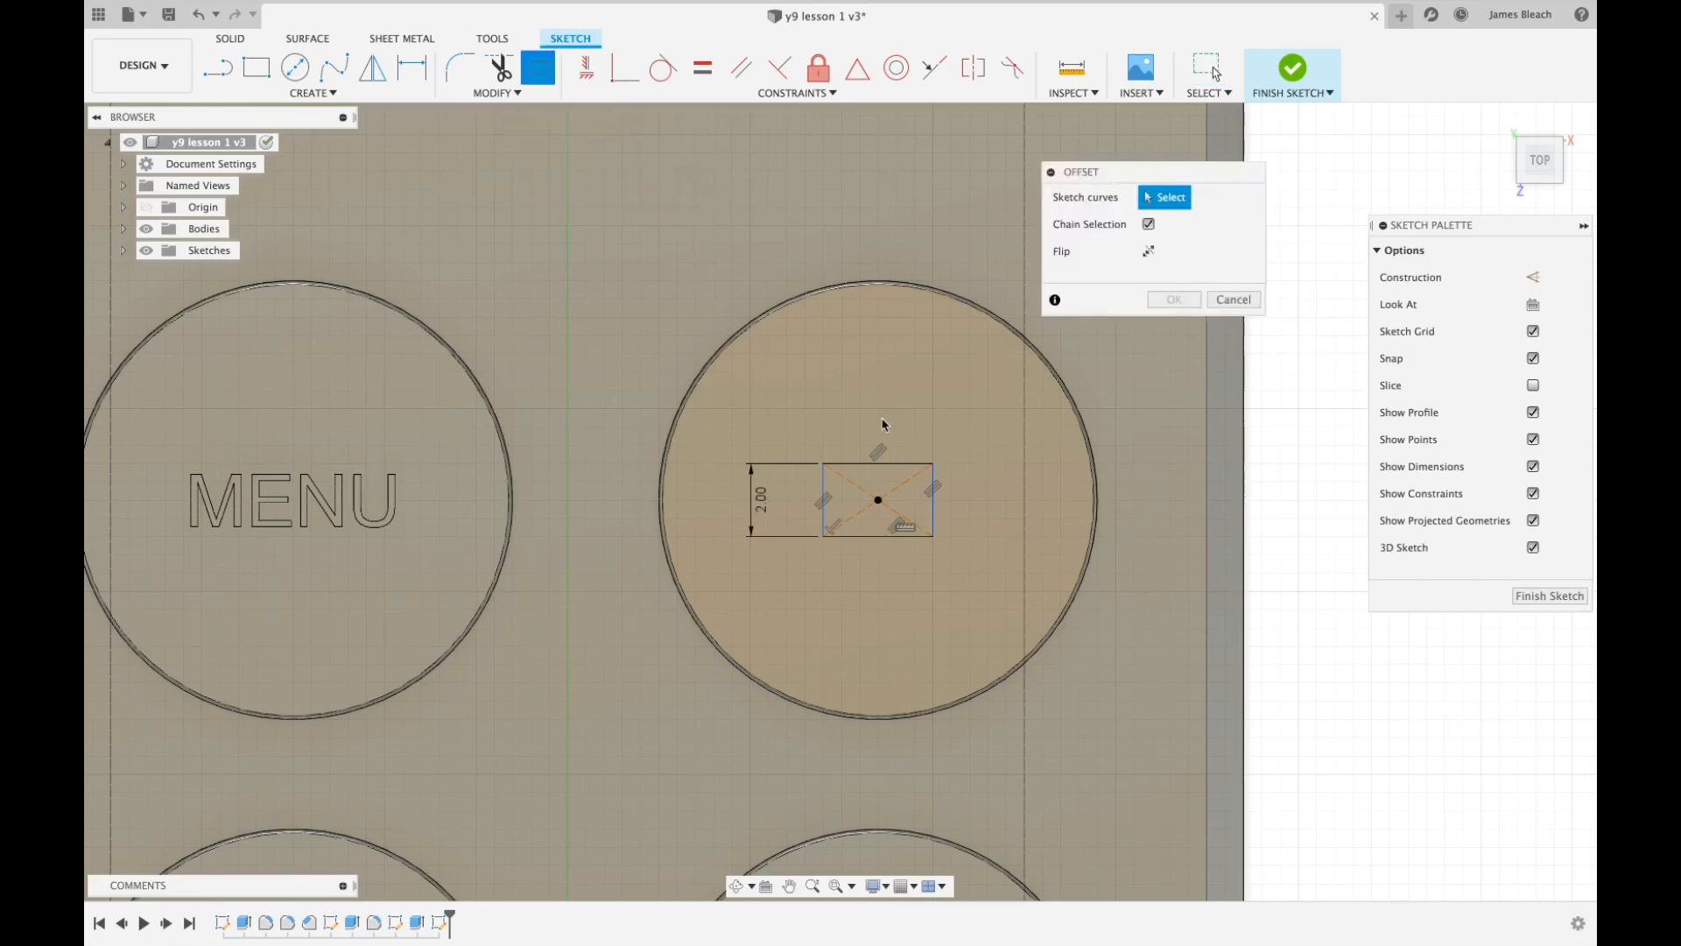
{"action": "mouse_move", "coordinate": [852, 469]}
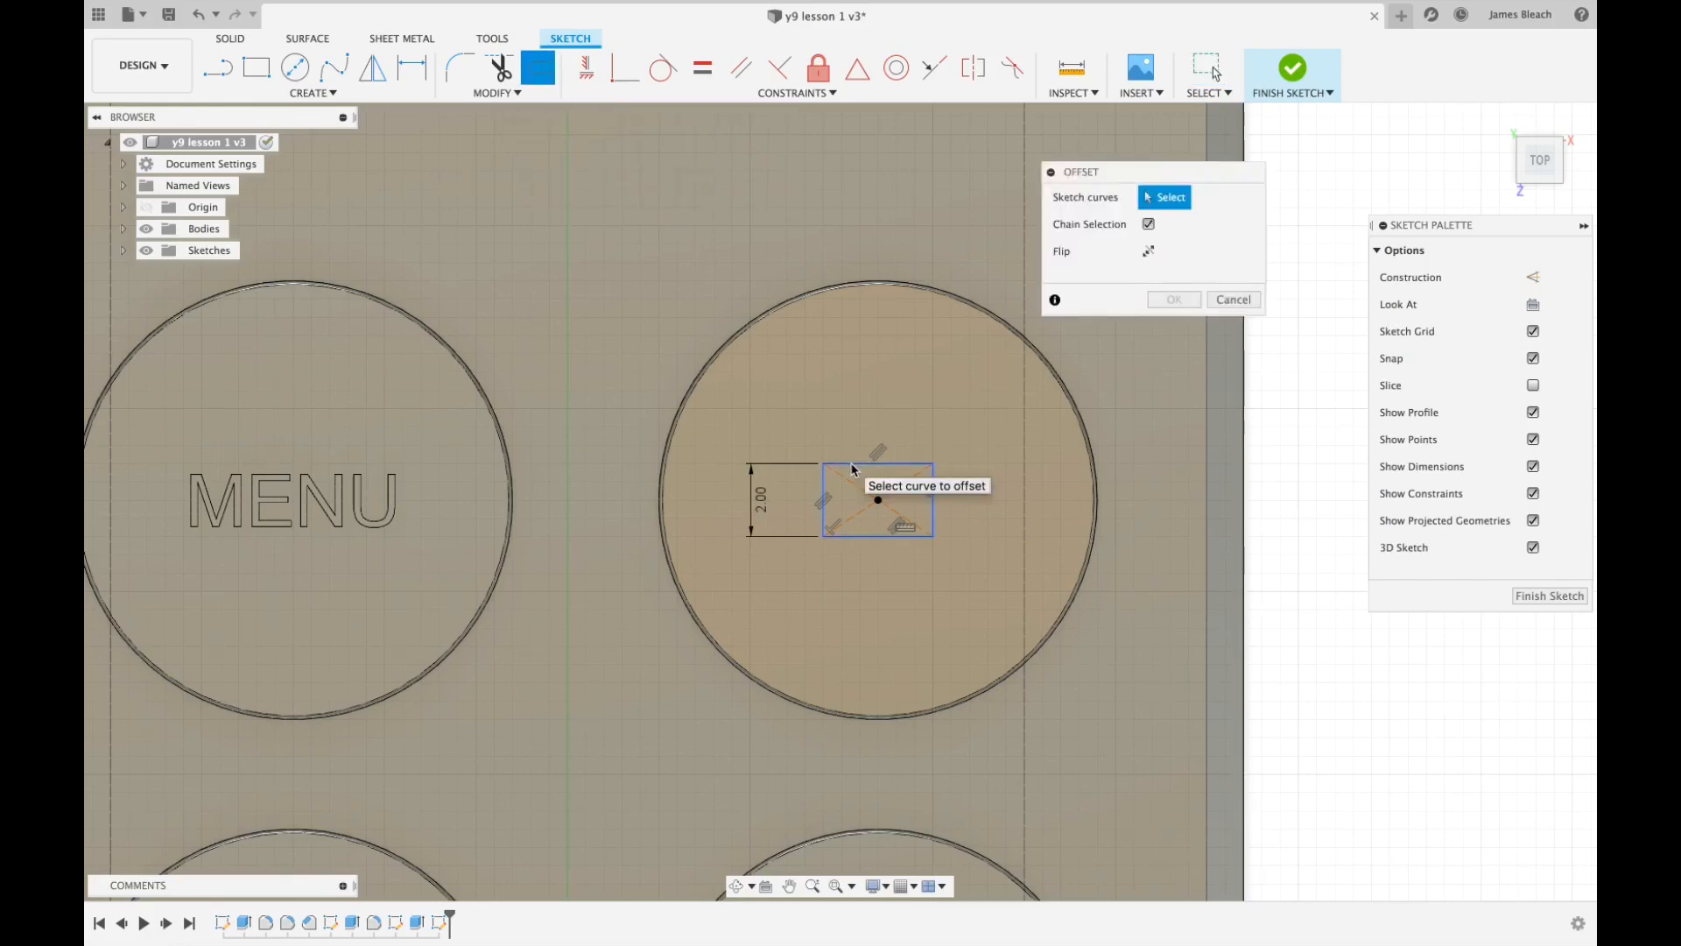
{"action": "left_click", "coordinate": [851, 485]}
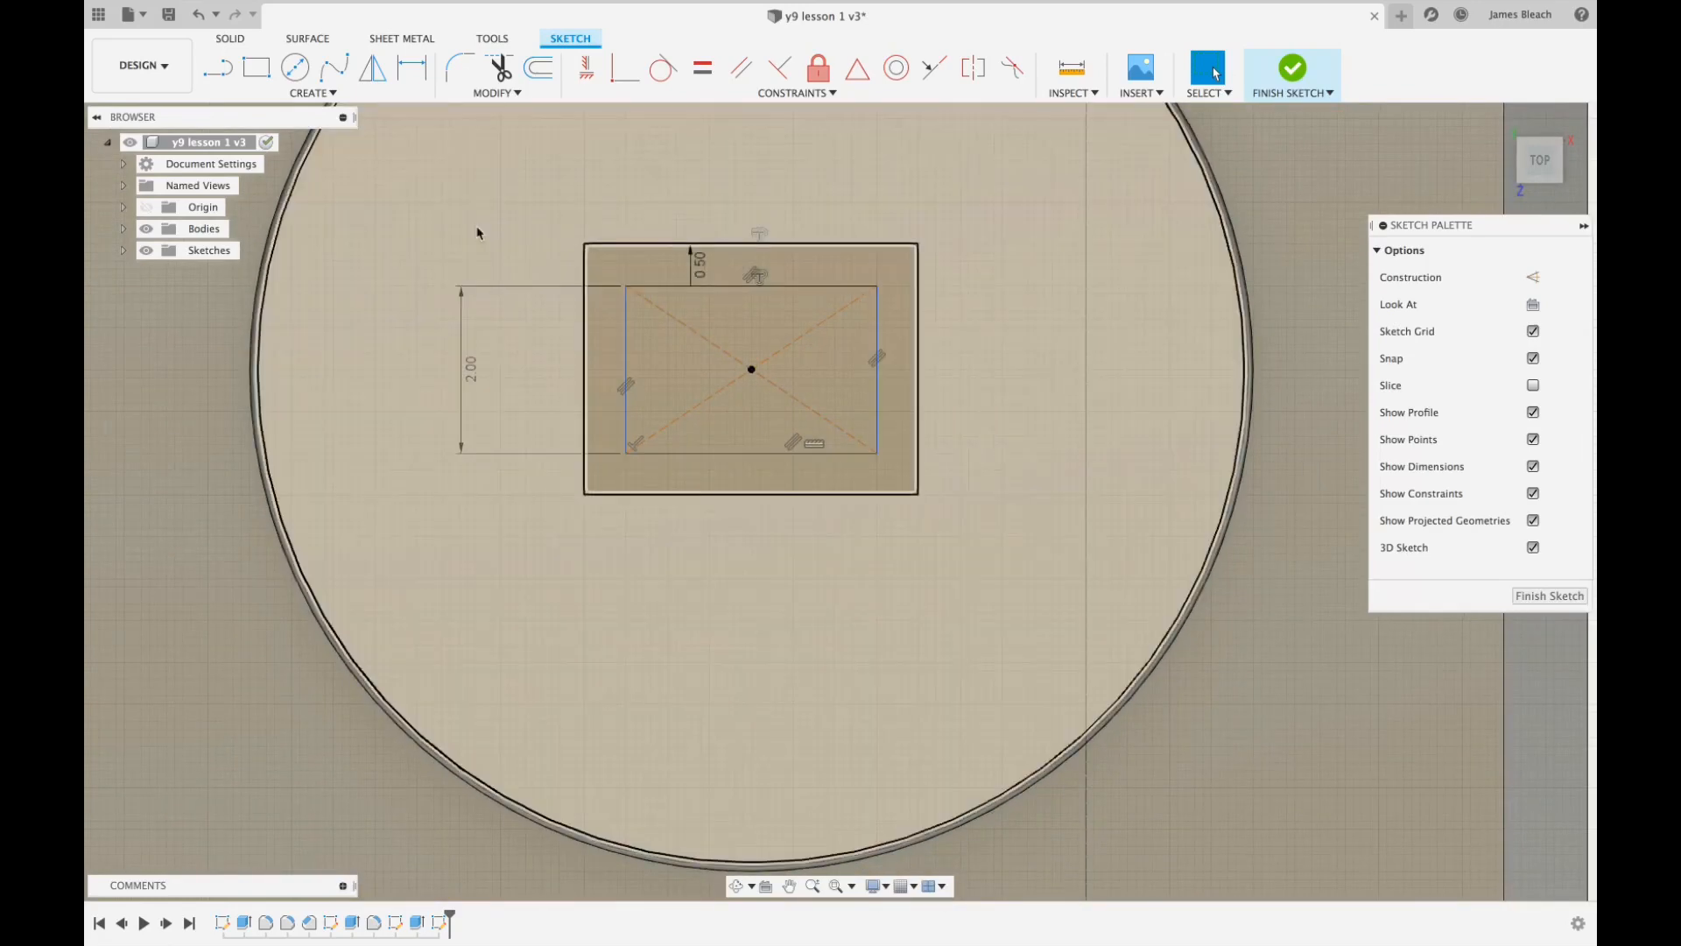
Draw a 2 by 0.5 mm centre rectangle below the frame as the TV stand and finish the sketch.
{"action": "left_click", "coordinate": [312, 92]}
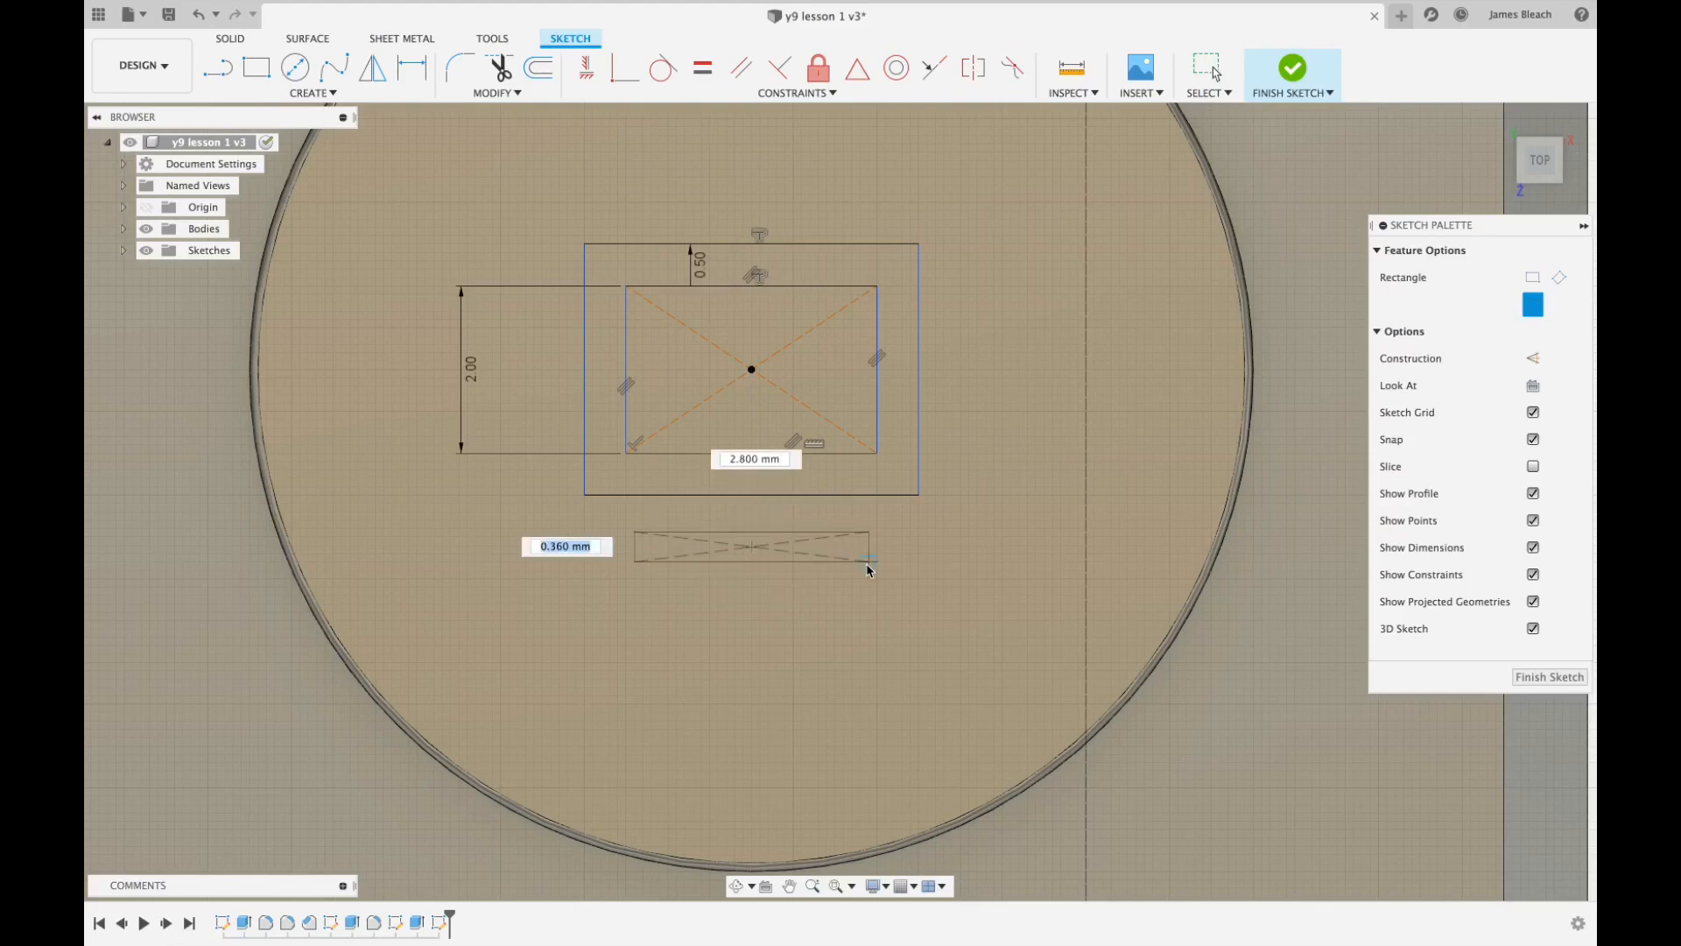
{"action": "mouse_move", "coordinate": [844, 567]}
{"action": "type", "text": "2"}
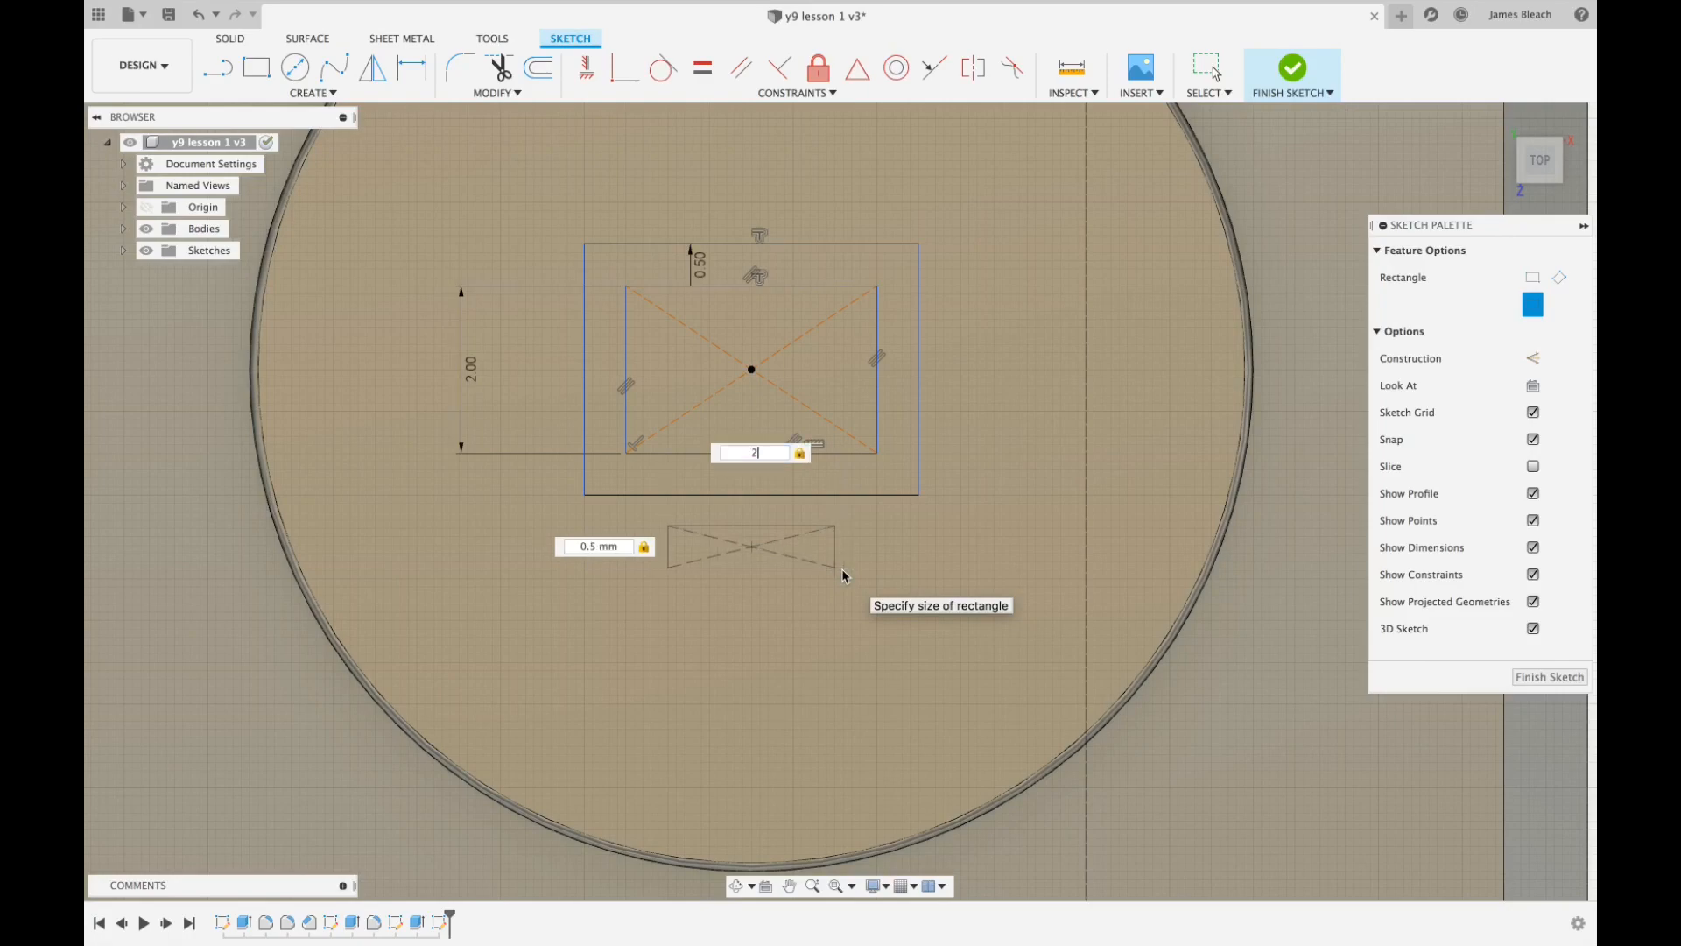
{"action": "key", "text": "Return"}
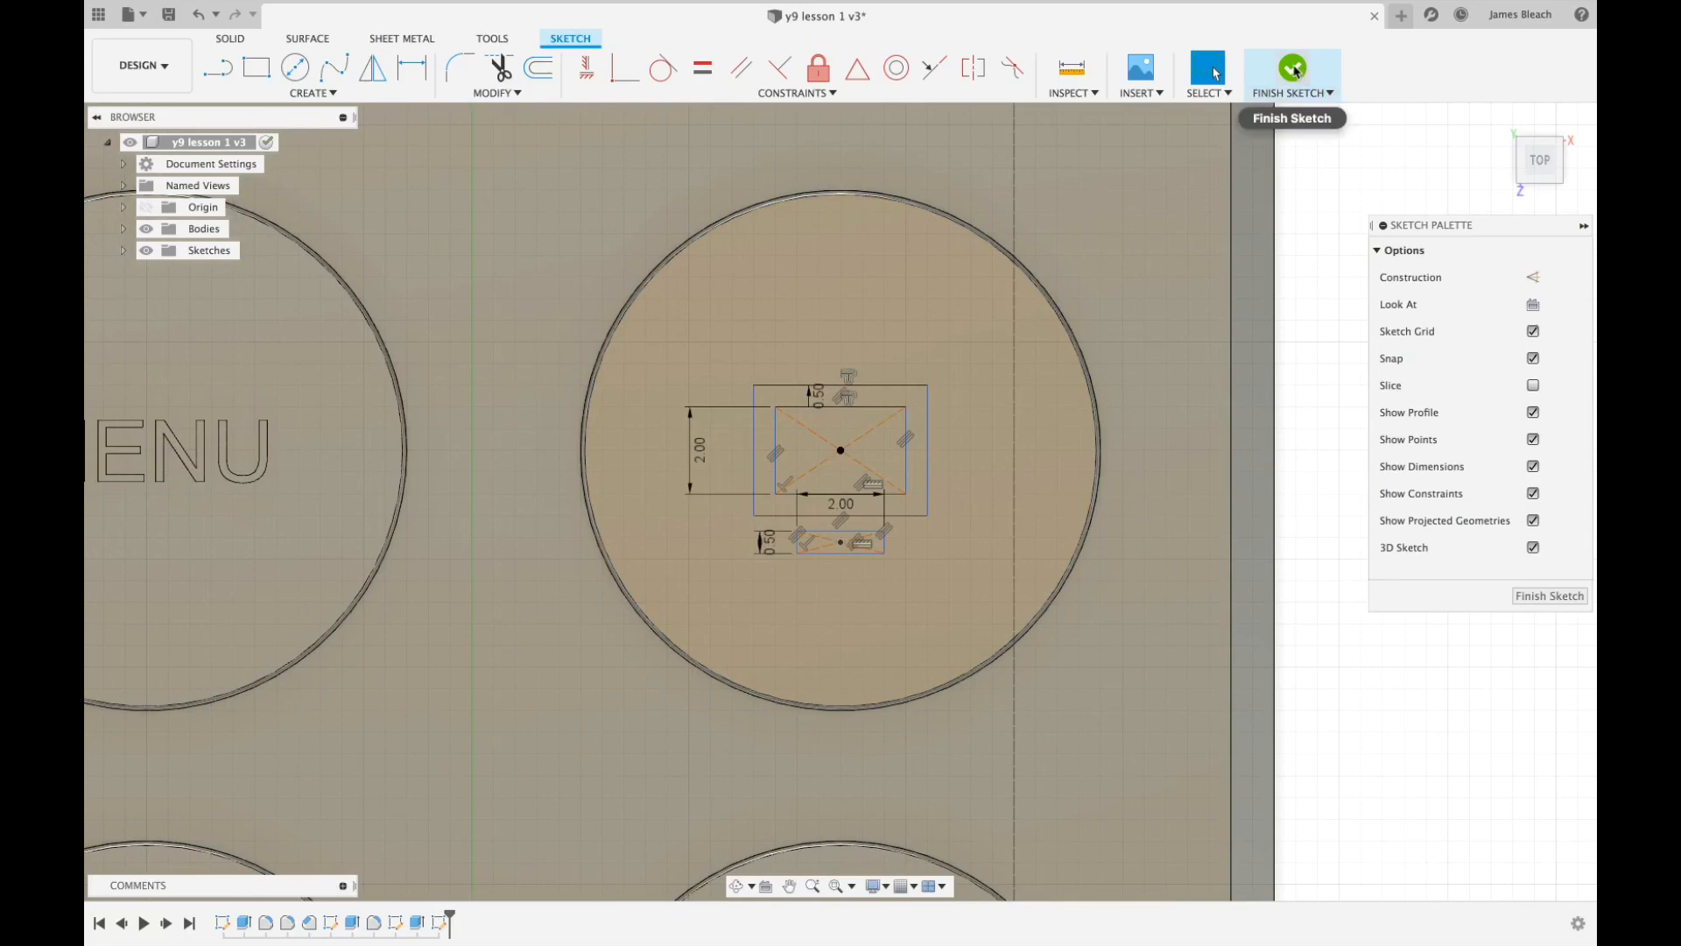
{"action": "left_click", "coordinate": [1291, 68]}
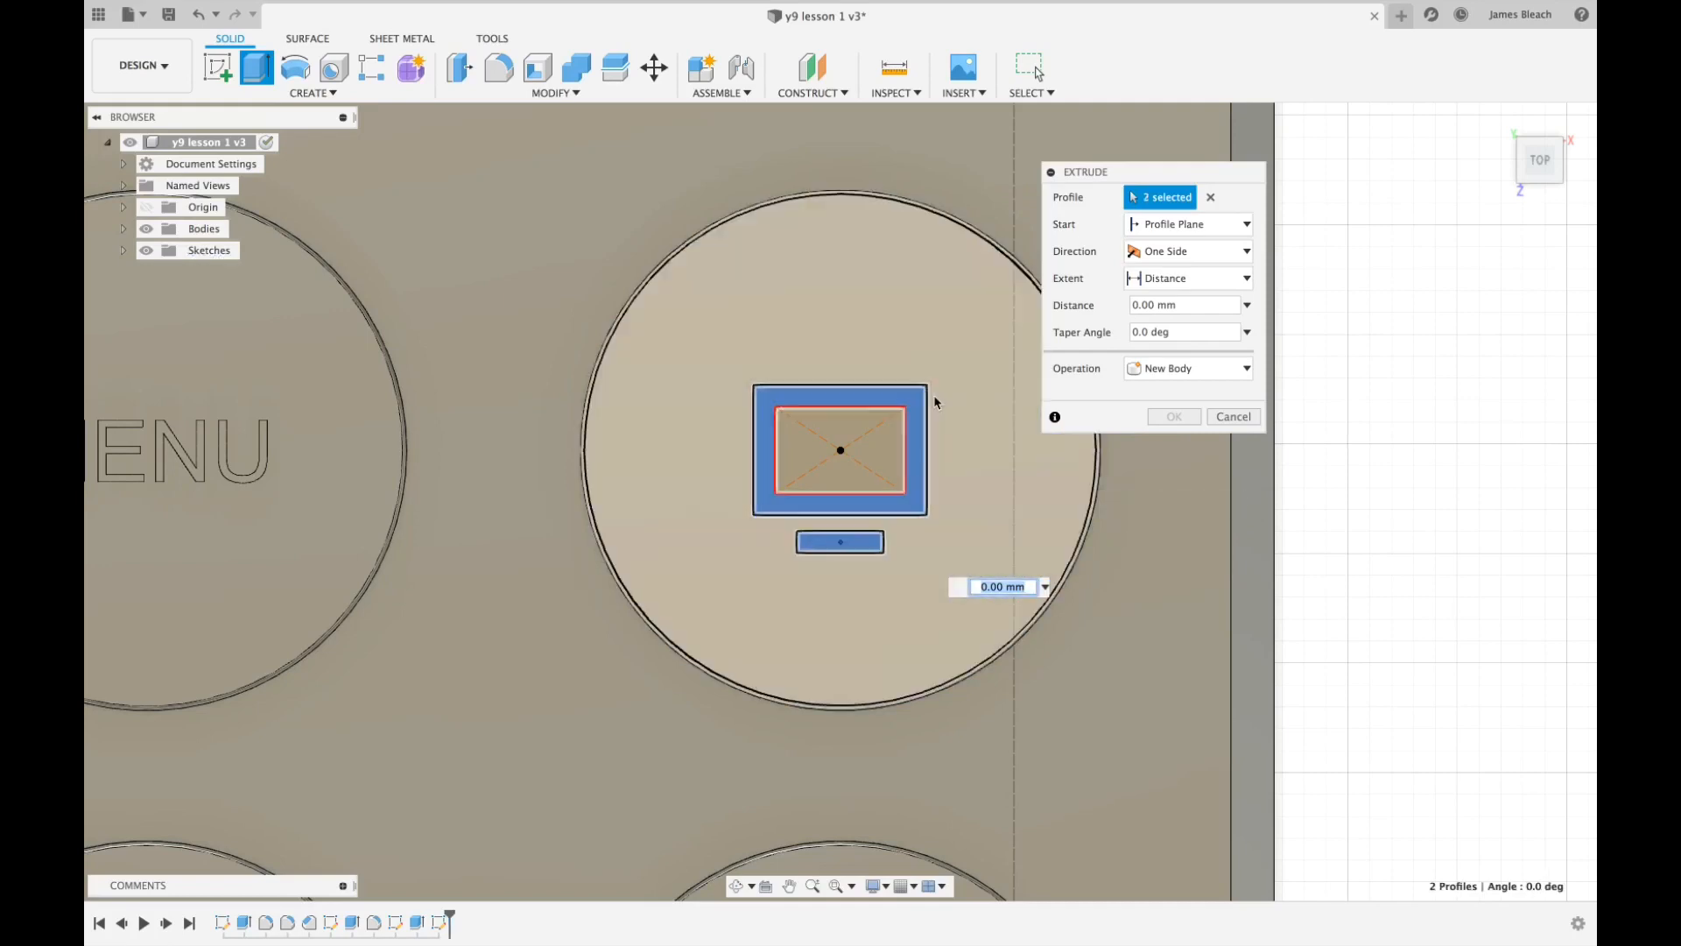
{"action": "mouse_move", "coordinate": [985, 408]}
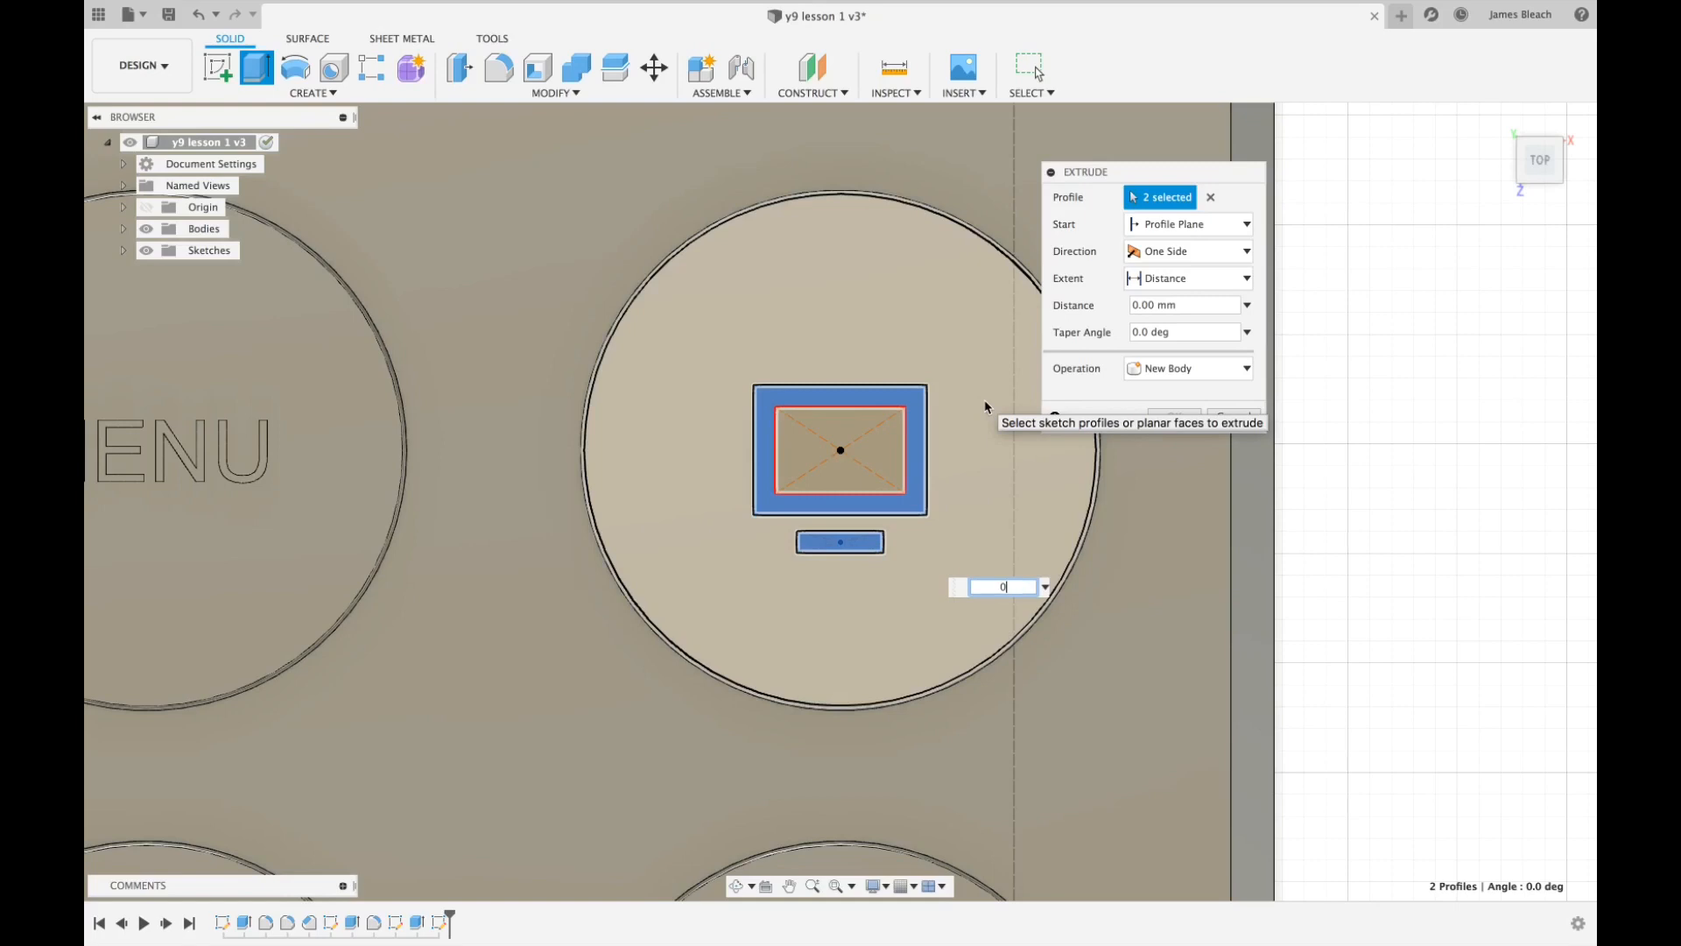
Extrude the screen frame and stand profiles 0.01 mm with Join to raise the TV icon.
{"action": "type", "text": "0.01"}
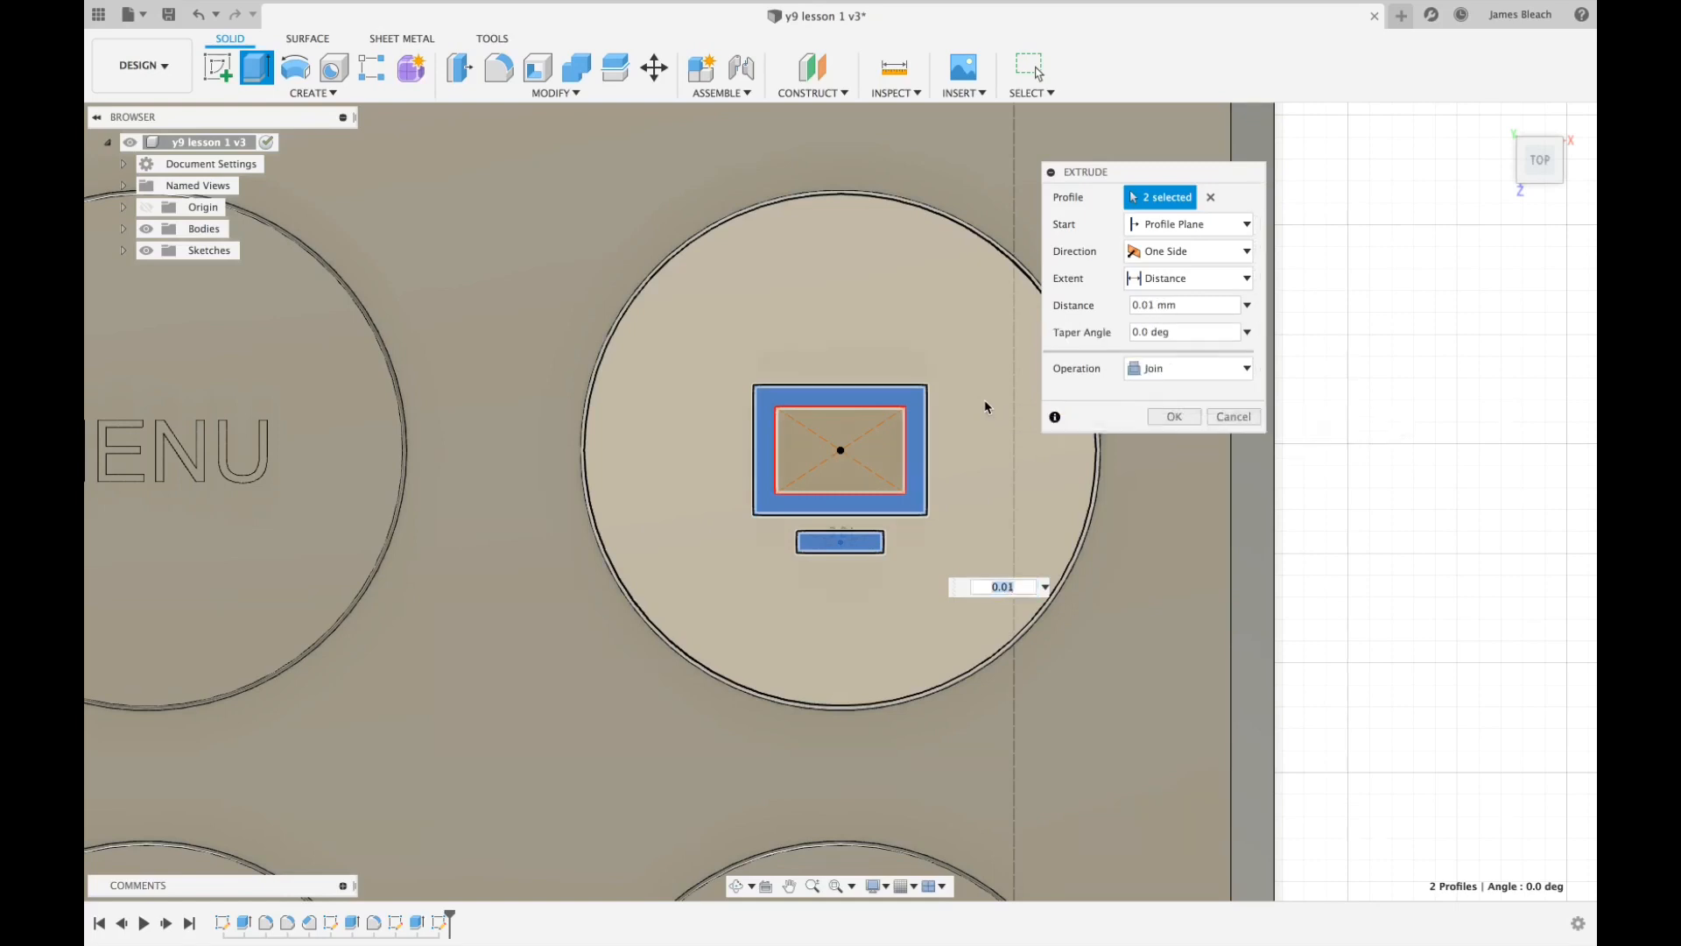
{"action": "left_click", "coordinate": [1173, 417]}
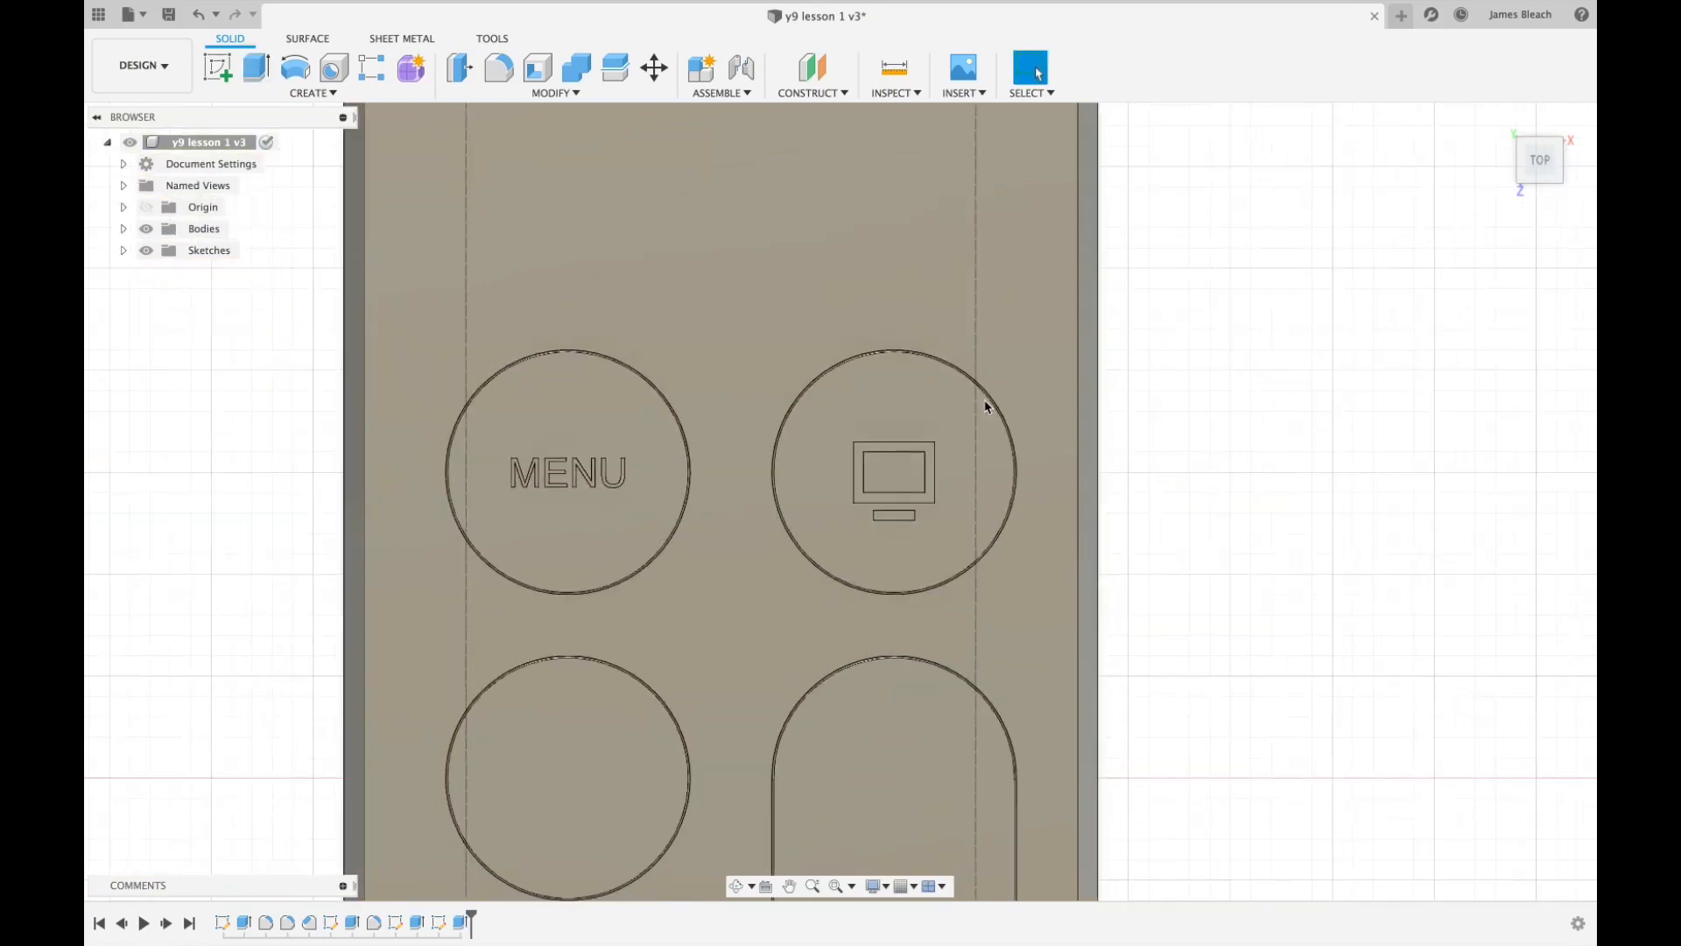